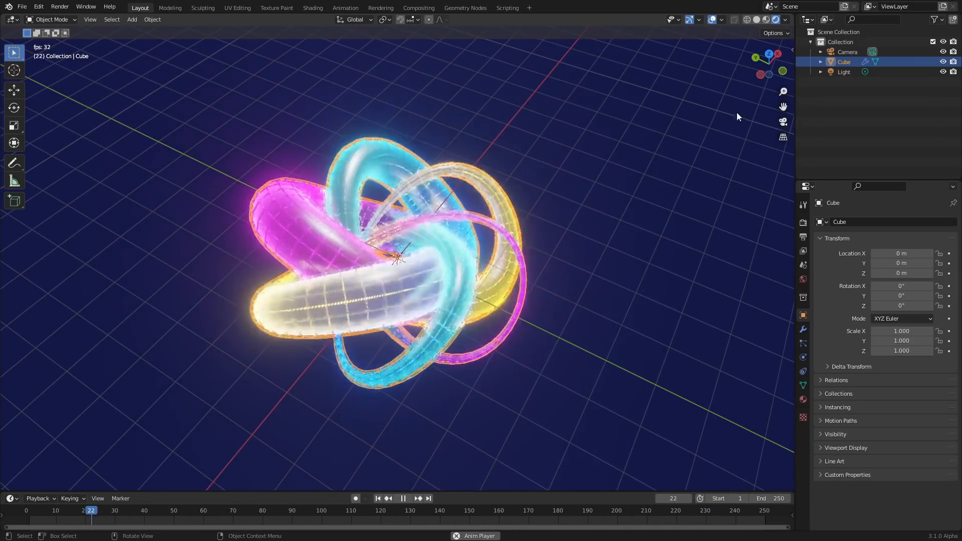
- Start a new General scene without saving and bring up the Add object menu
left_click(783, 121)
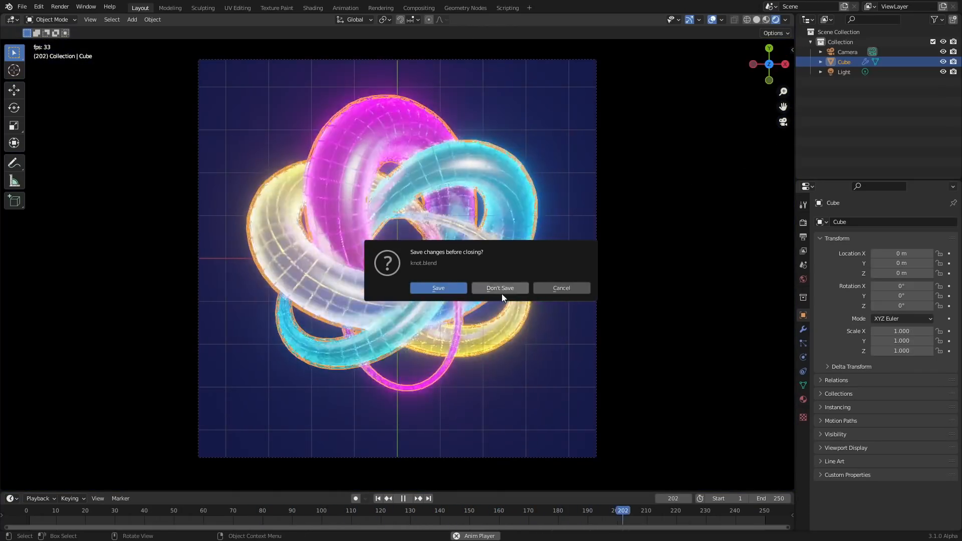
left_click(499, 289)
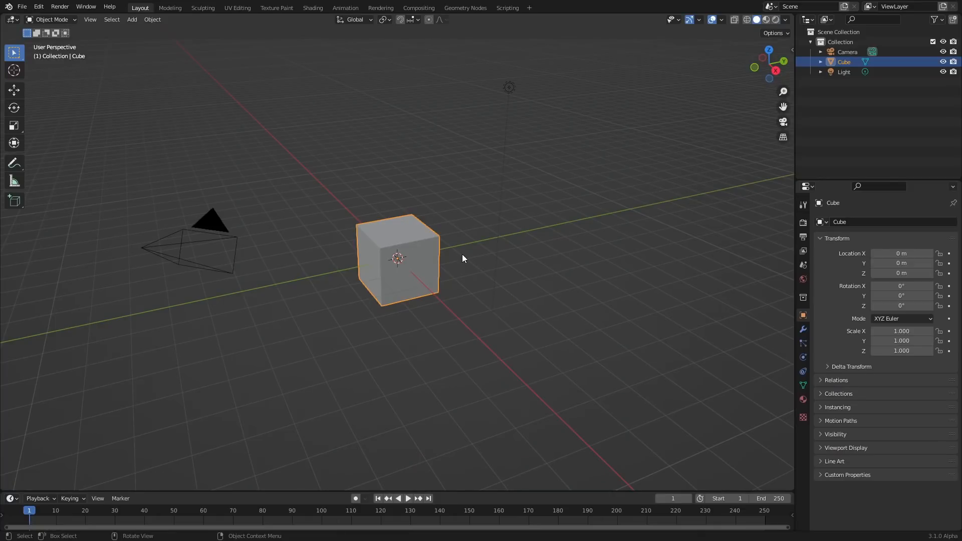
mouse_move(417, 151)
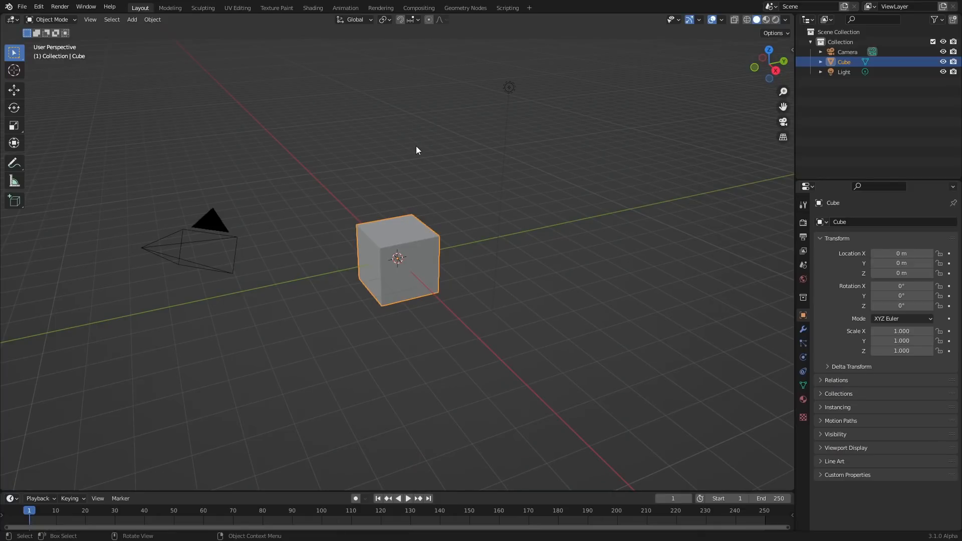
left_click(132, 19)
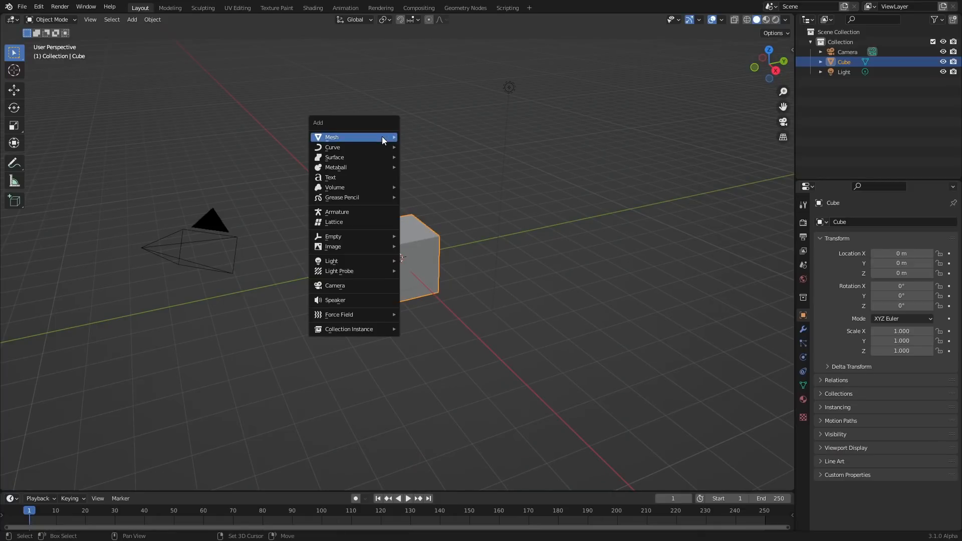
mouse_move(359, 150)
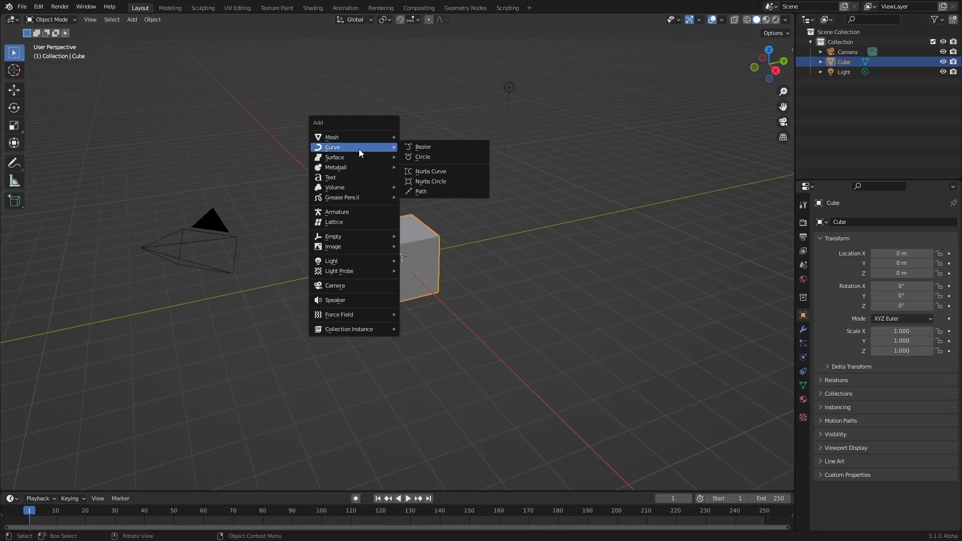
mouse_move(431, 285)
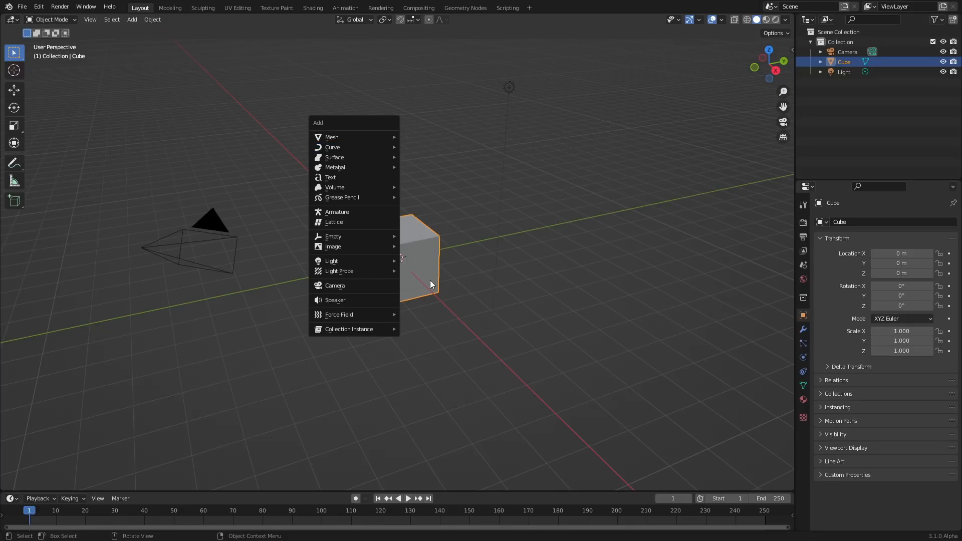
- In Preferences Add-ons, search 'extra' and enable Add Curve: Extra Objects
left_click(34, 6)
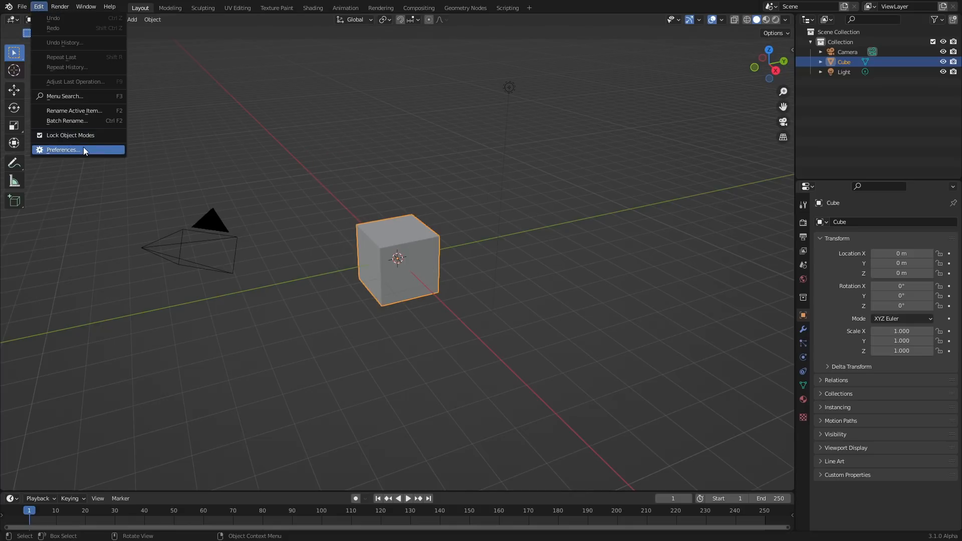
left_click(63, 149)
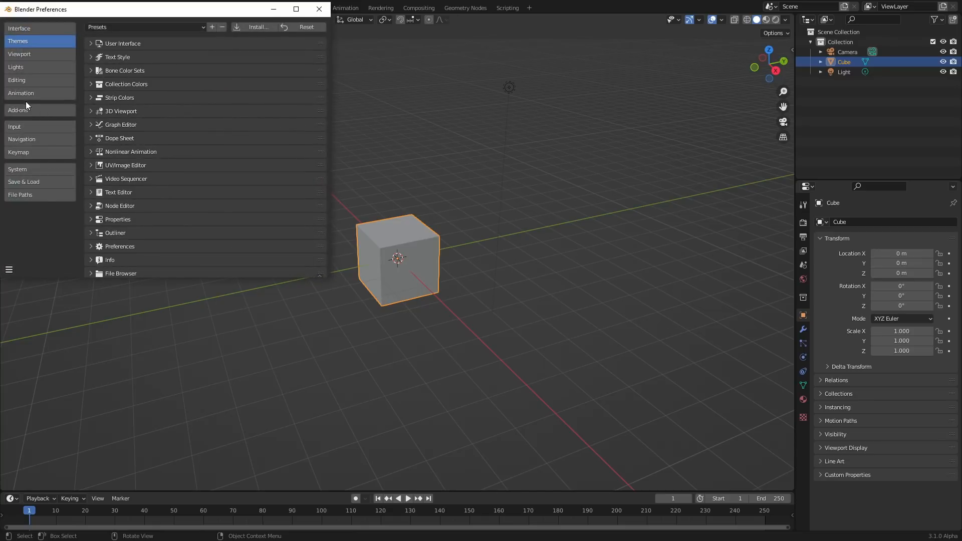
left_click(20, 110)
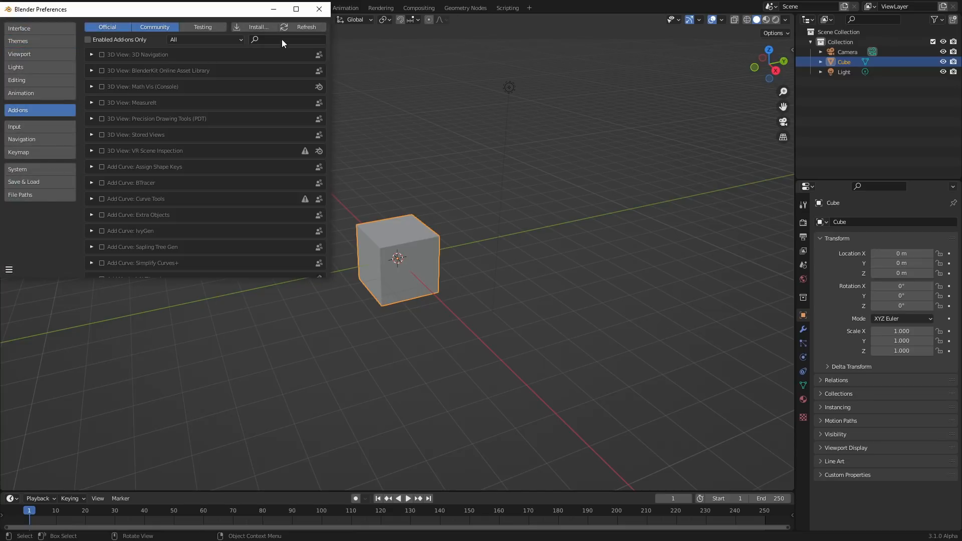
type("extra")
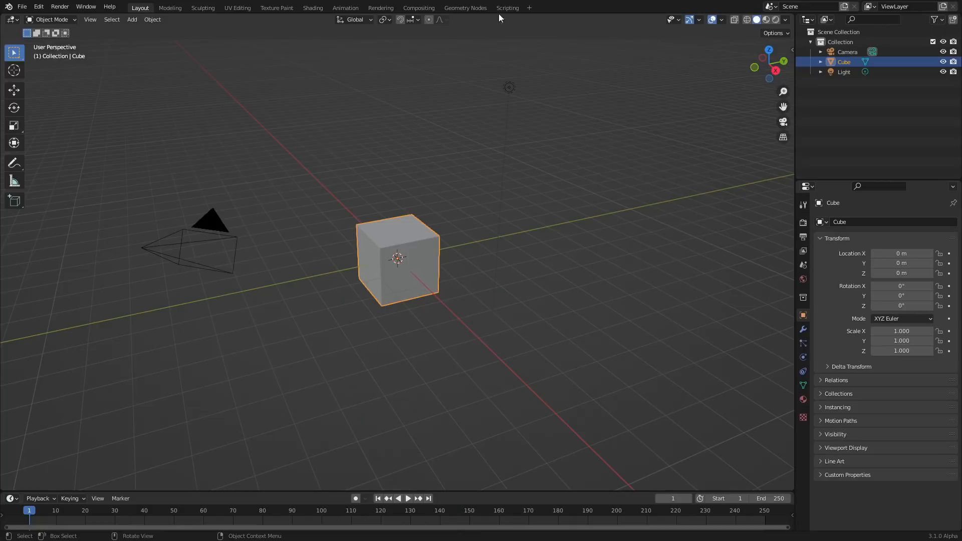
- Create a new Geometry Nodes setup on the cube and add a Curve Line node to it
left_click(465, 8)
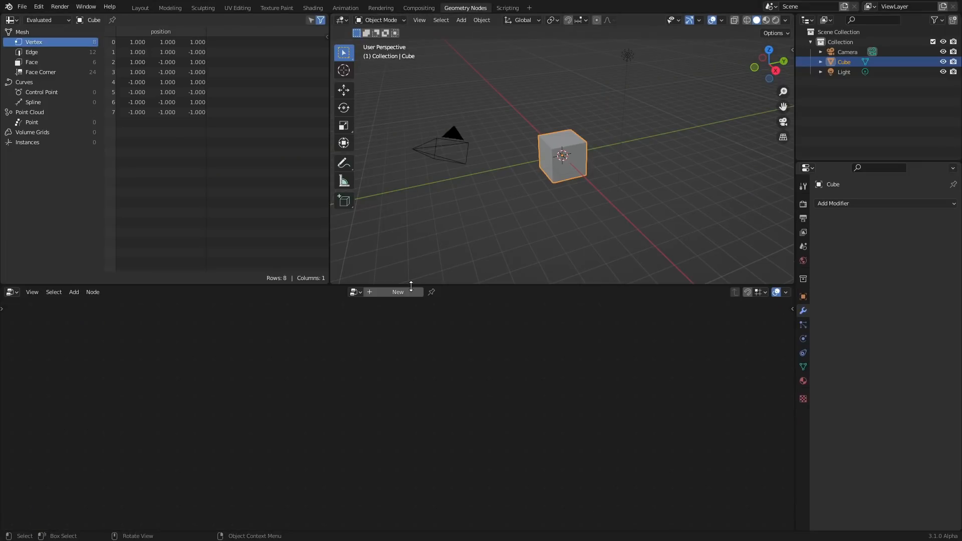
left_click(398, 291)
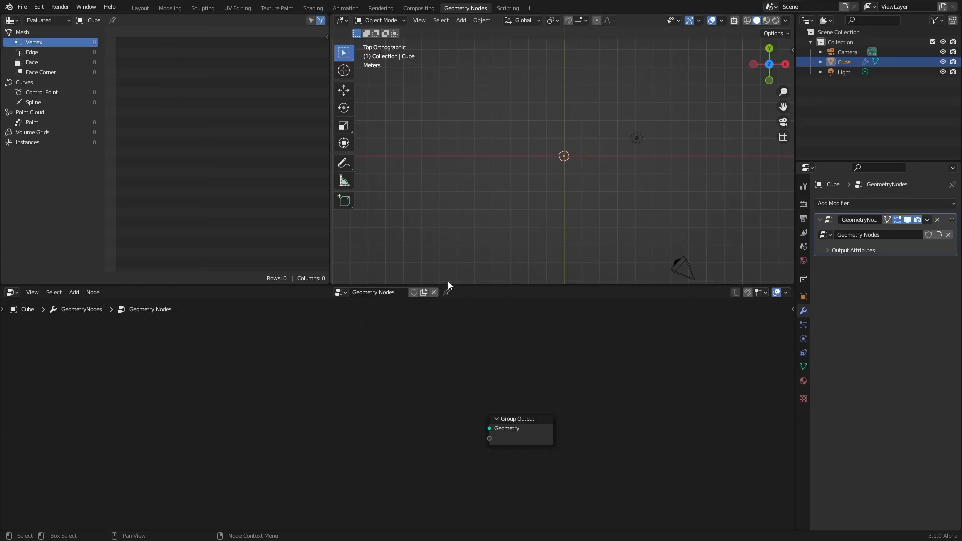
mouse_move(497, 249)
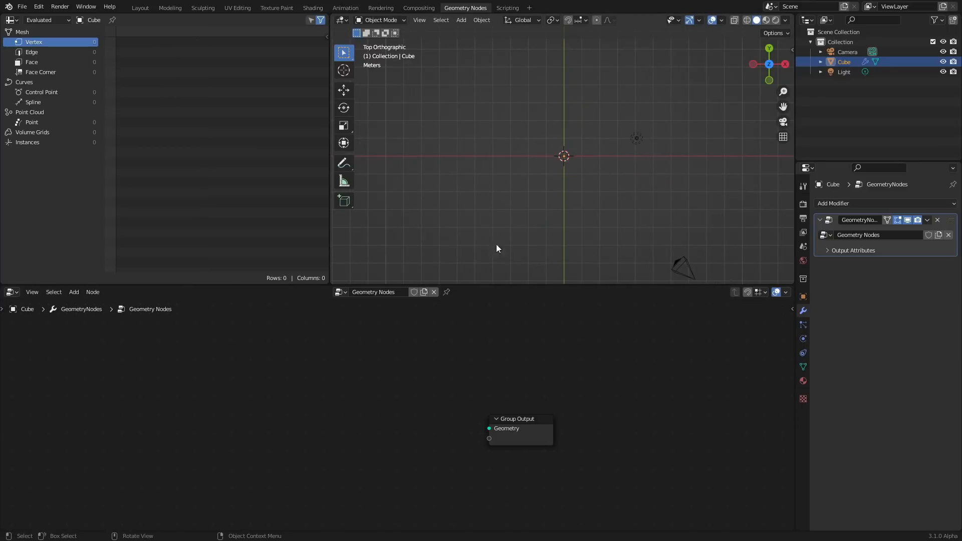
left_click(73, 291)
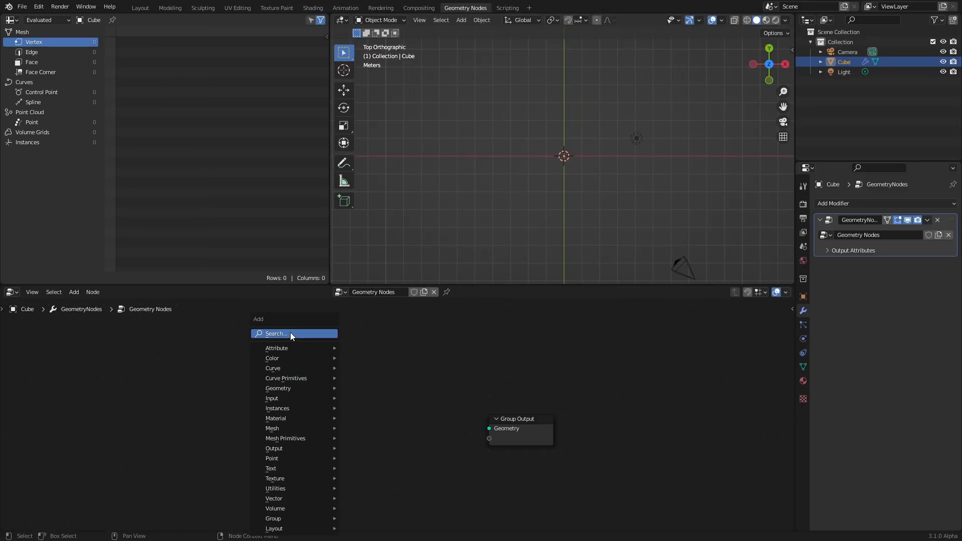
type("curve line")
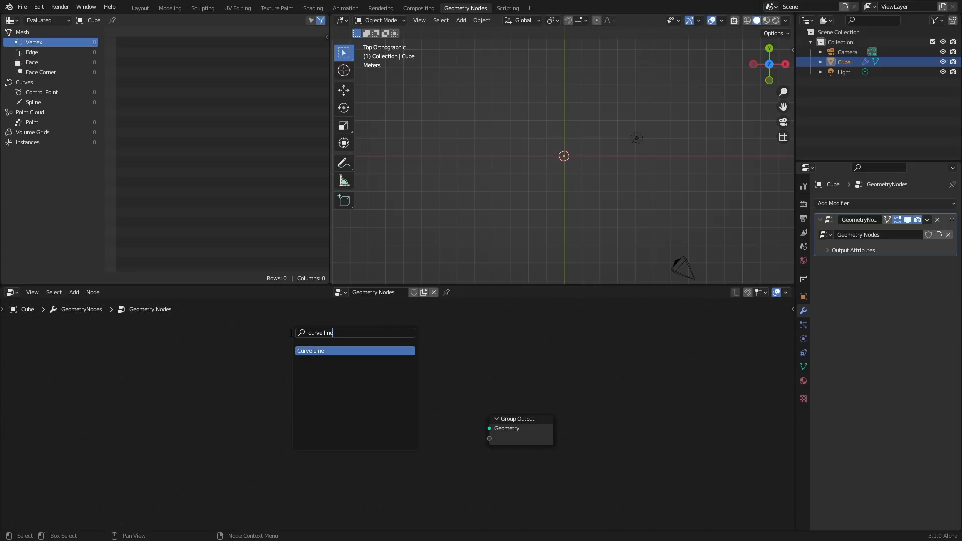
left_click(310, 351)
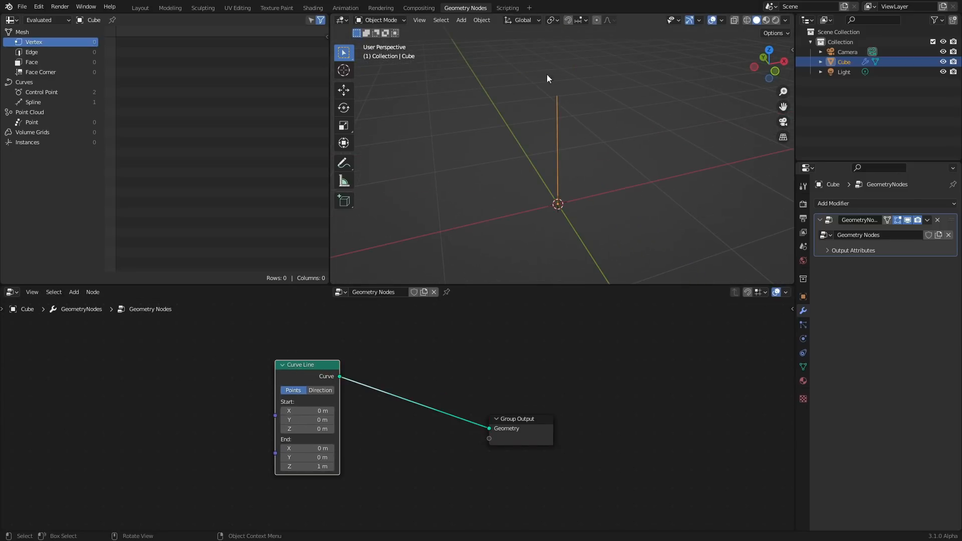
mouse_move(596, 52)
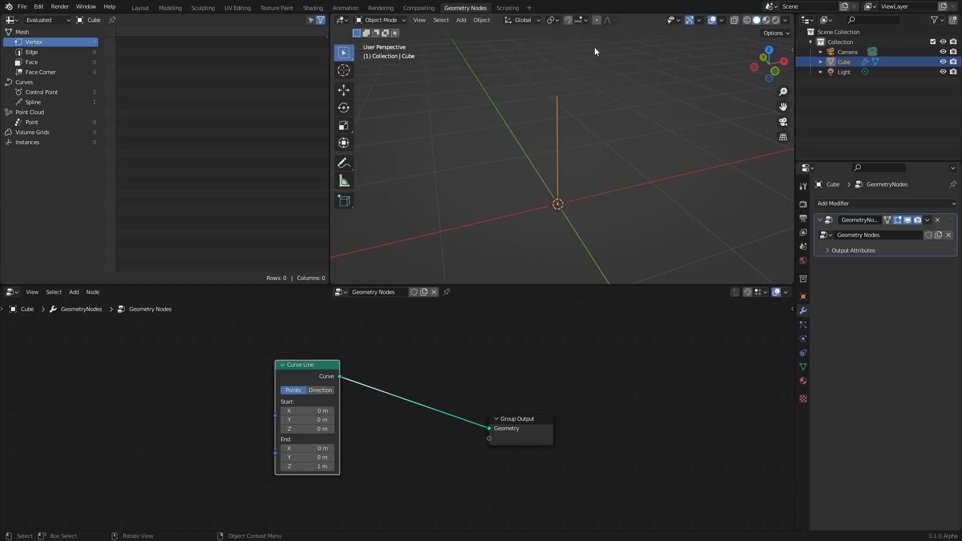
- Load equations.PNG from the desktop as a reference image and enlarge it
left_click(769, 50)
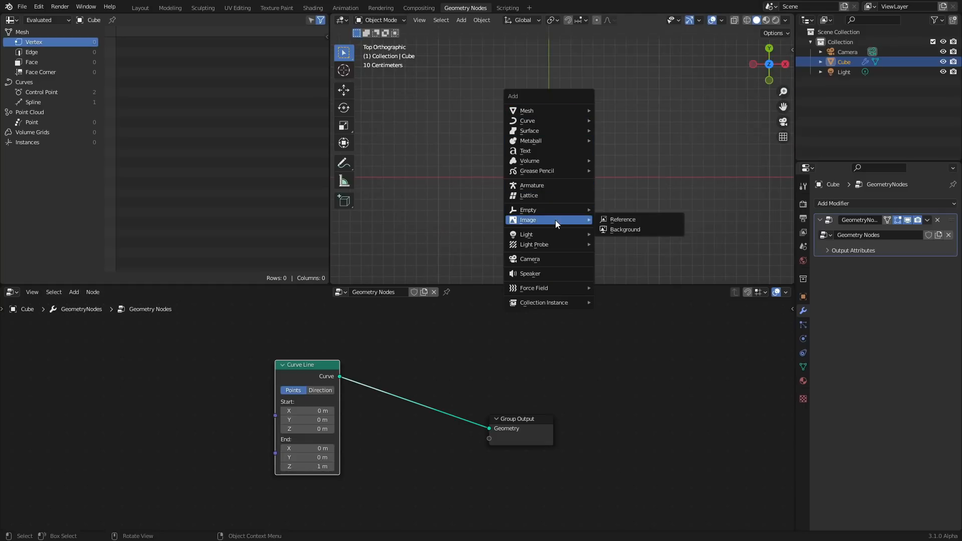
left_click(624, 219)
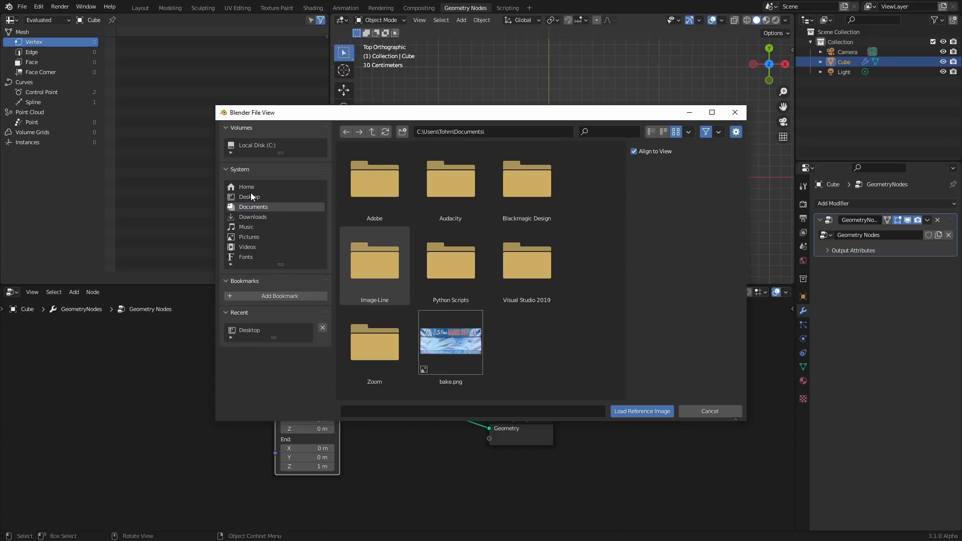
left_click(249, 196)
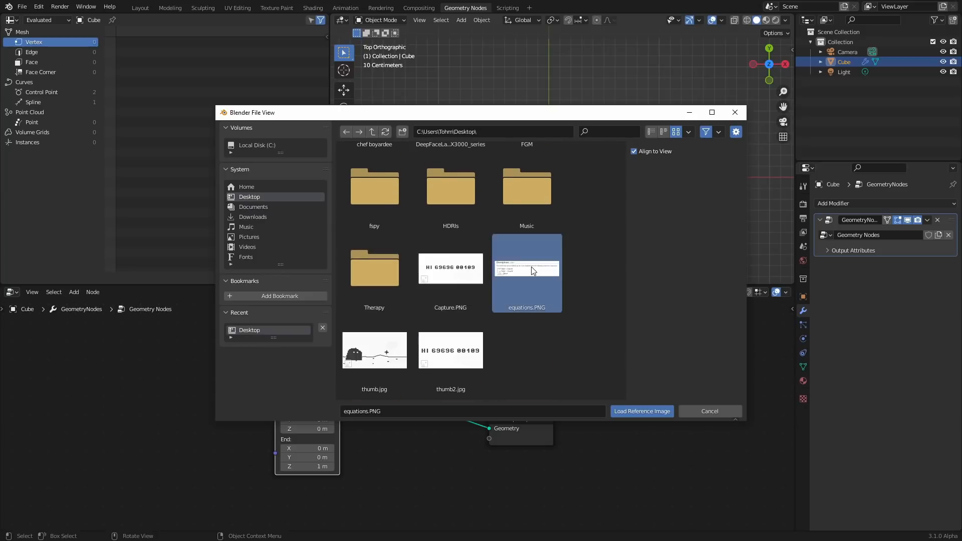
left_click(641, 411)
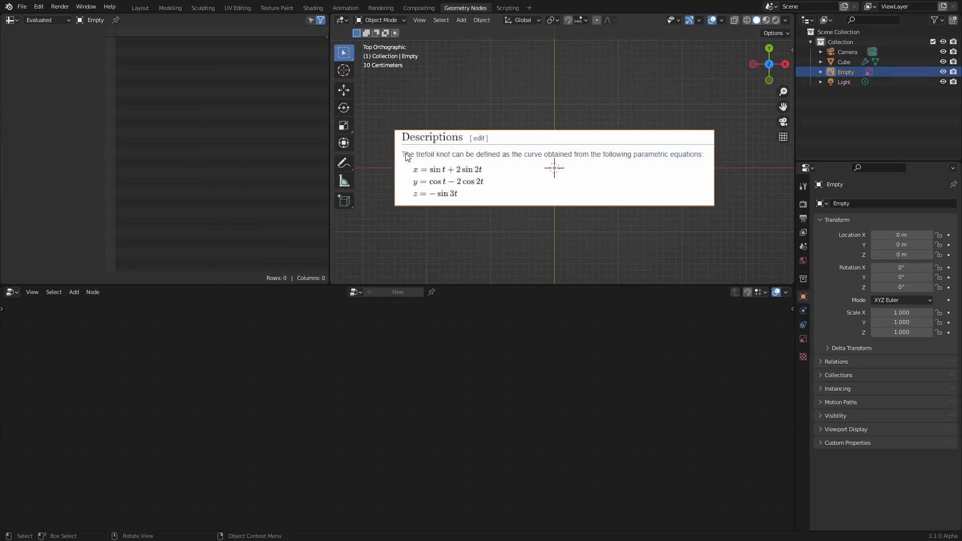
left_click_drag(553, 167, 539, 80)
type("r")
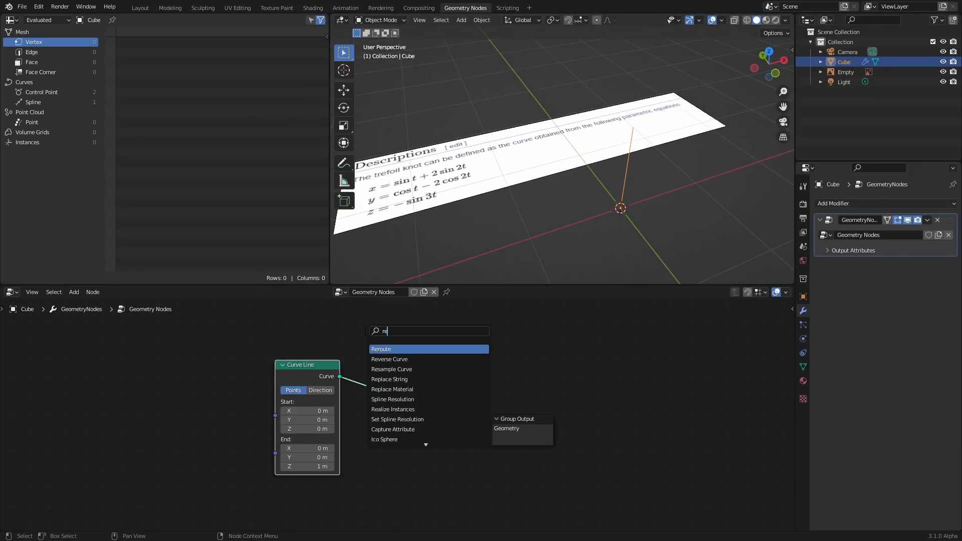
- Add a Resample Curve node after Curve Line with Count 50
left_click(391, 369)
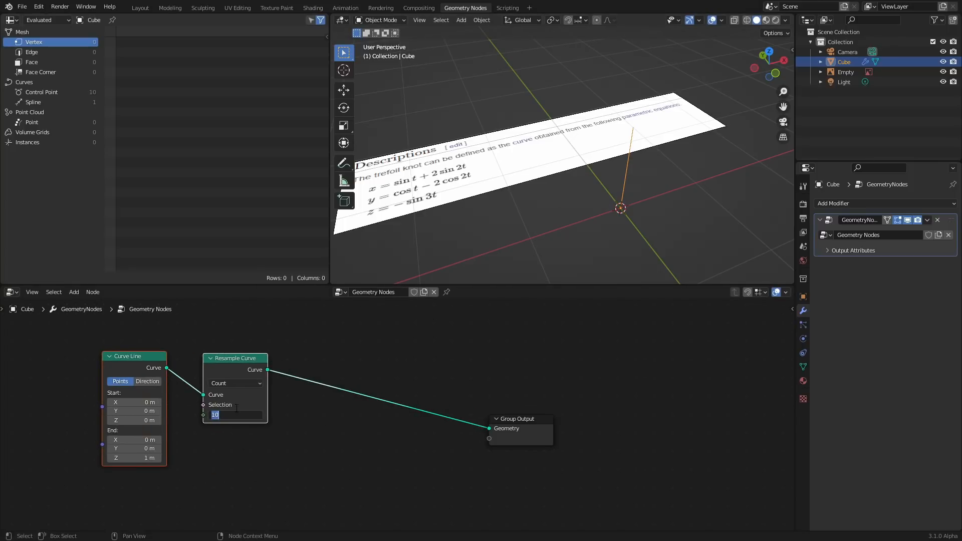
type("50")
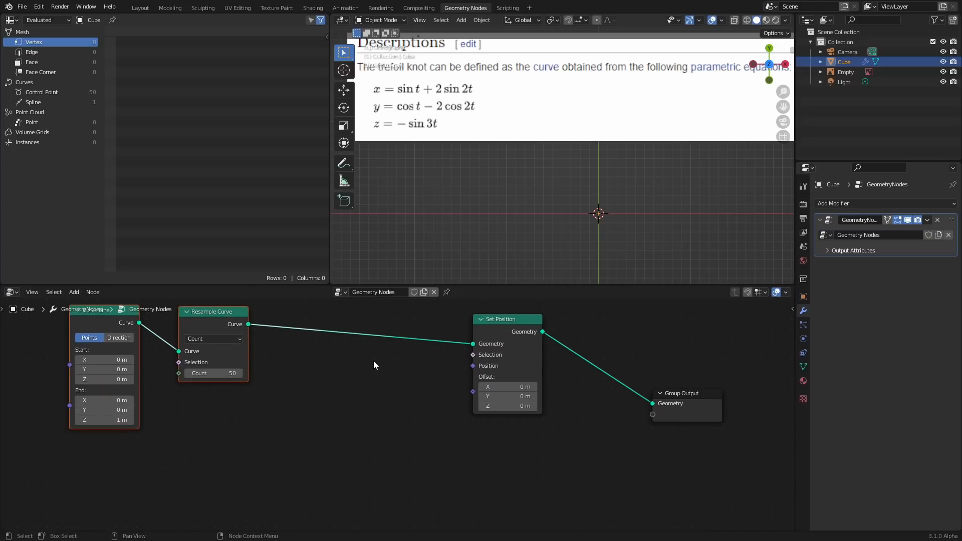
- Add a Combine XYZ node and feed its vector into the curve's position
type("combi")
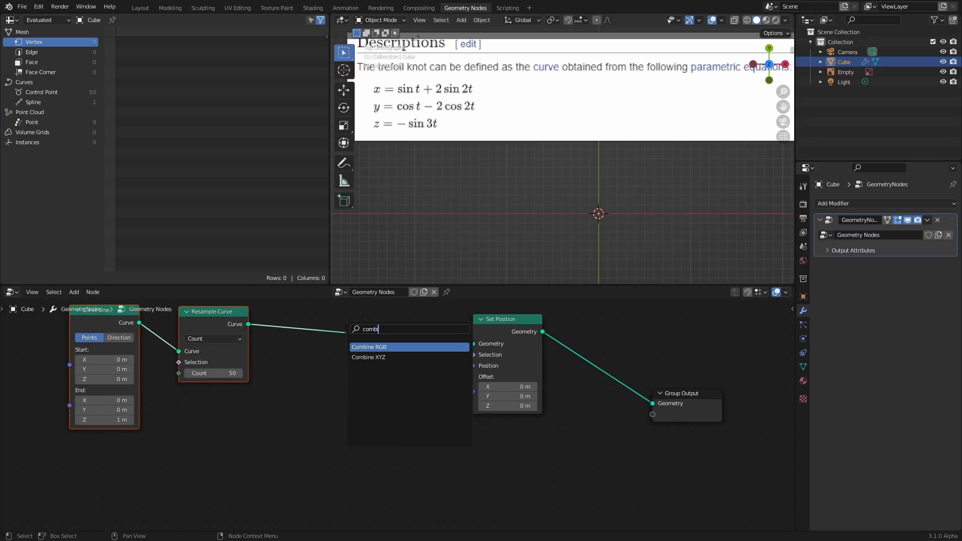
left_click(368, 357)
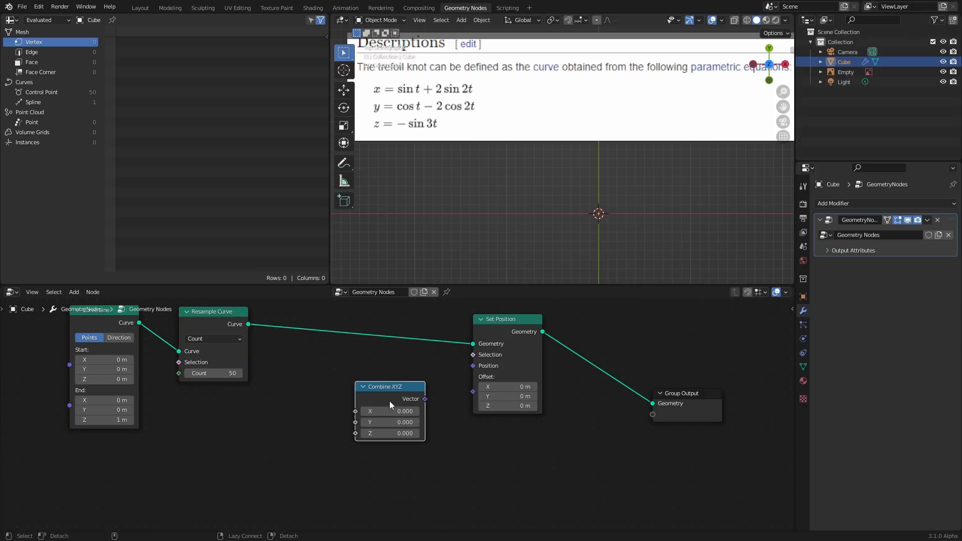
left_click_drag(423, 399, 473, 366)
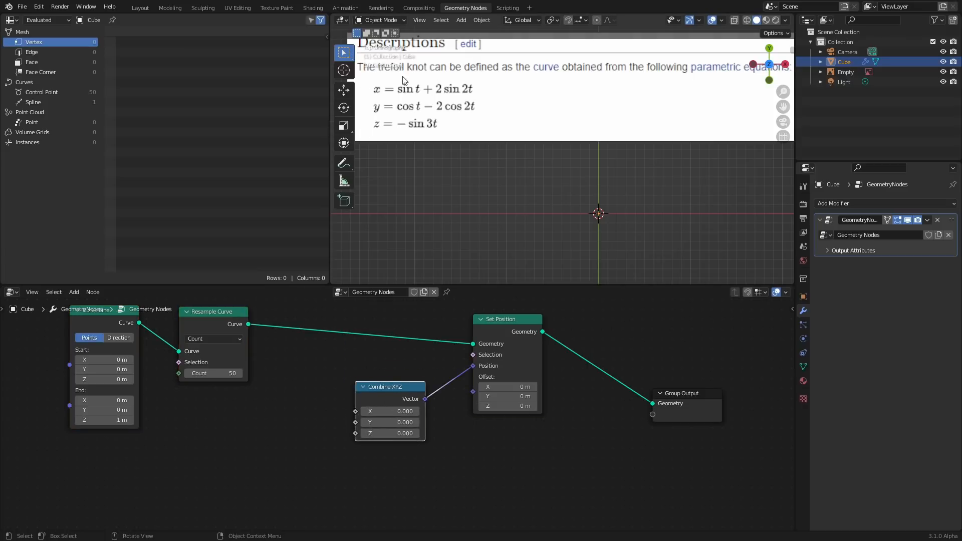
mouse_move(415, 81)
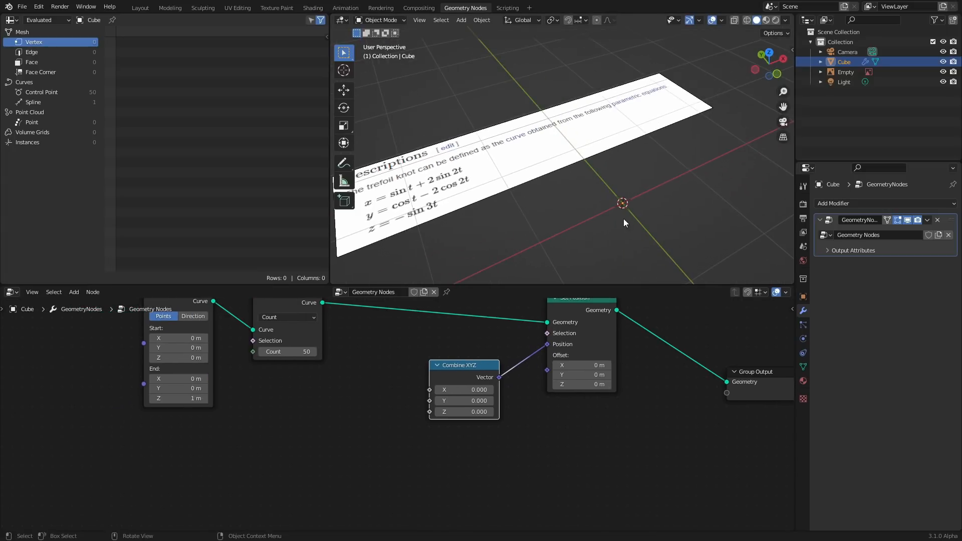
mouse_move(782, 92)
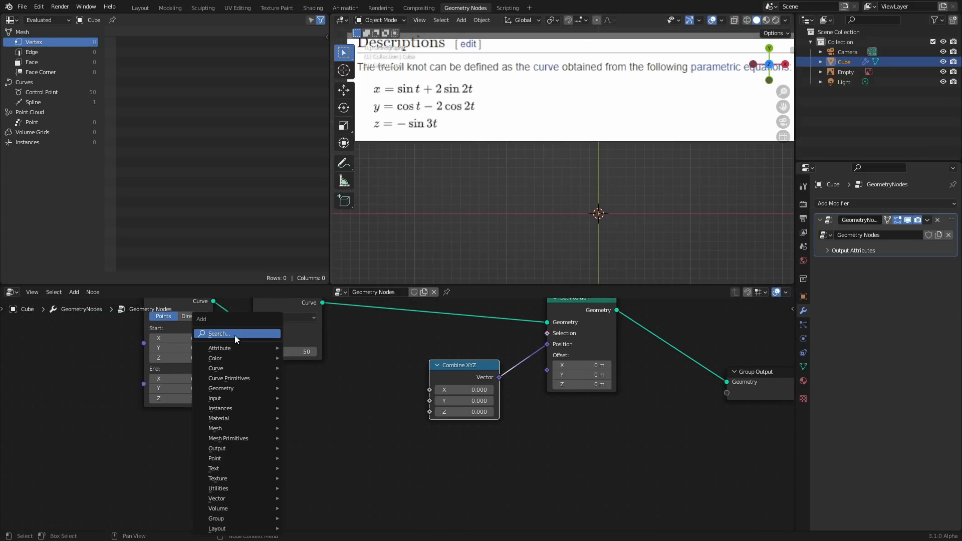
- Add an Index node feeding a Sine math node and a Multiply node for the x term
type("index")
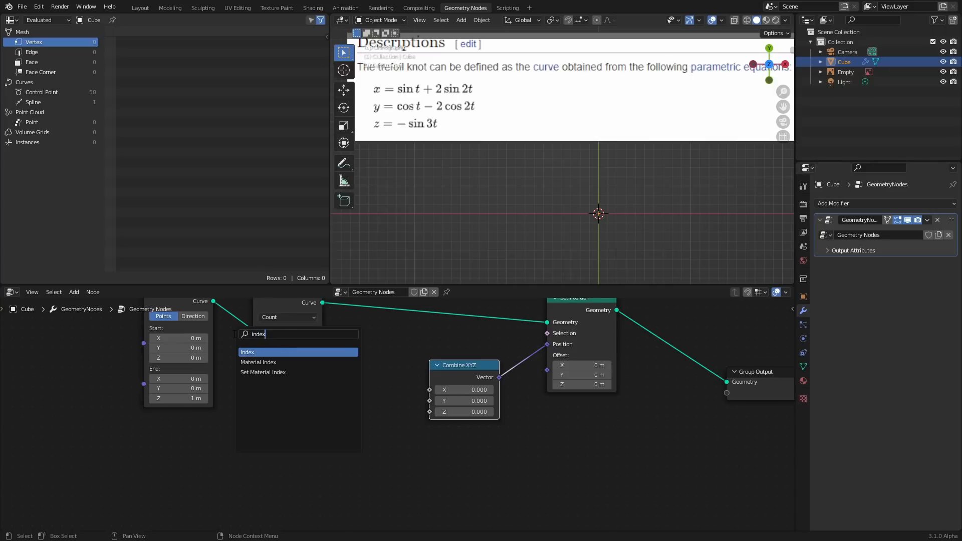
left_click(247, 352)
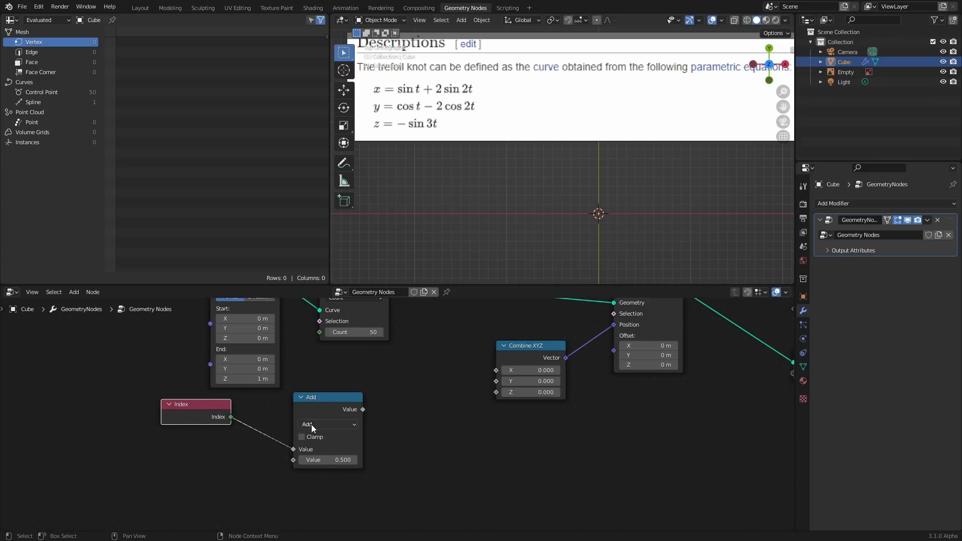
left_click(327, 425)
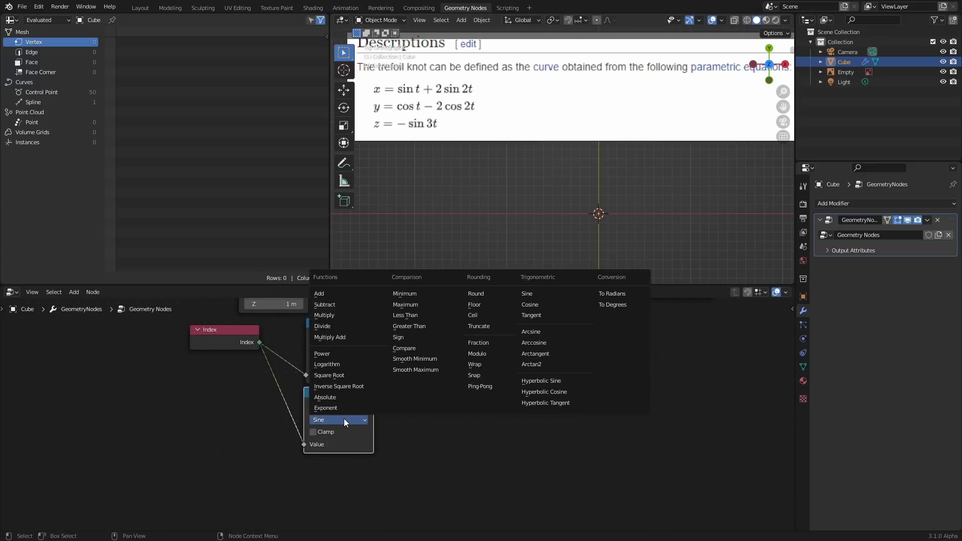
left_click(339, 420)
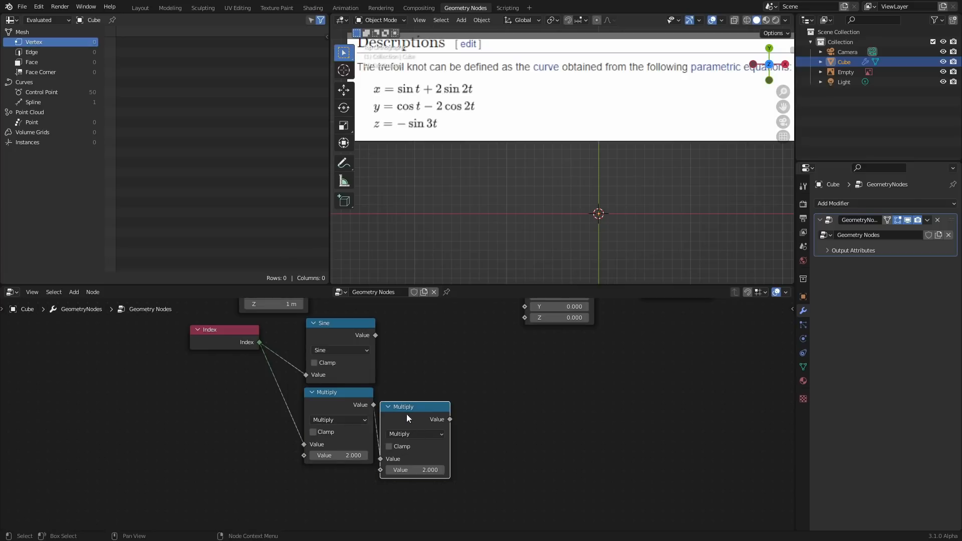
left_click(415, 434)
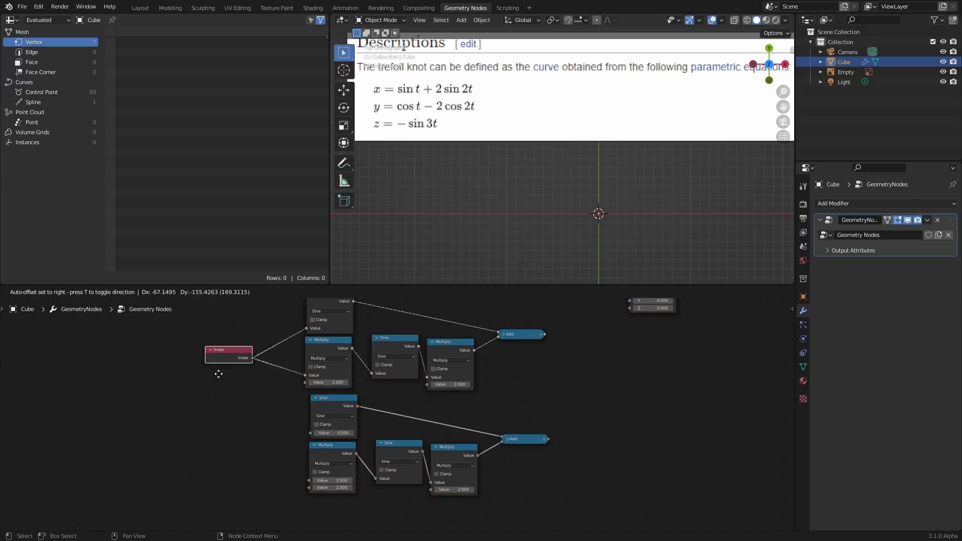
- Reposition the Index node beside the math chains and select the y-equation Add node
left_click_drag(229, 349, 214, 367)
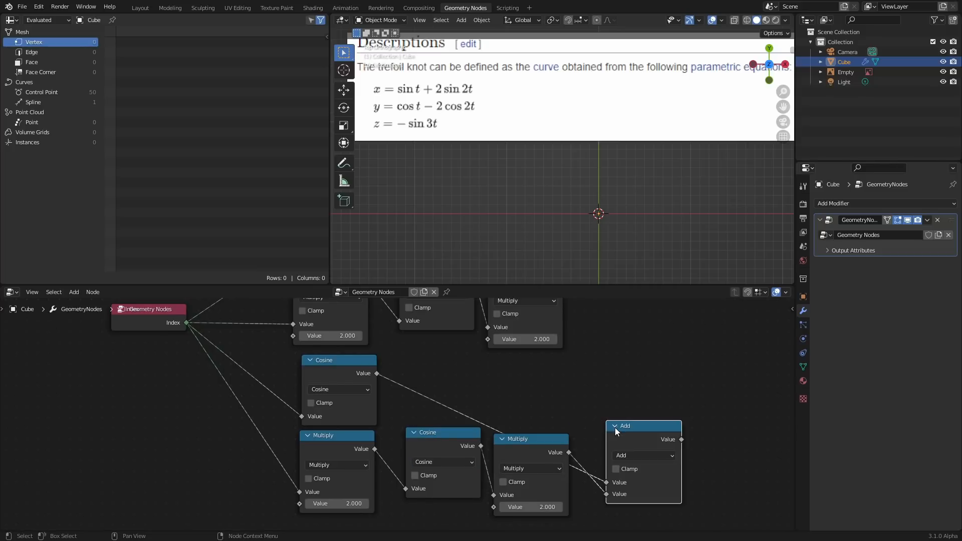
left_click(643, 455)
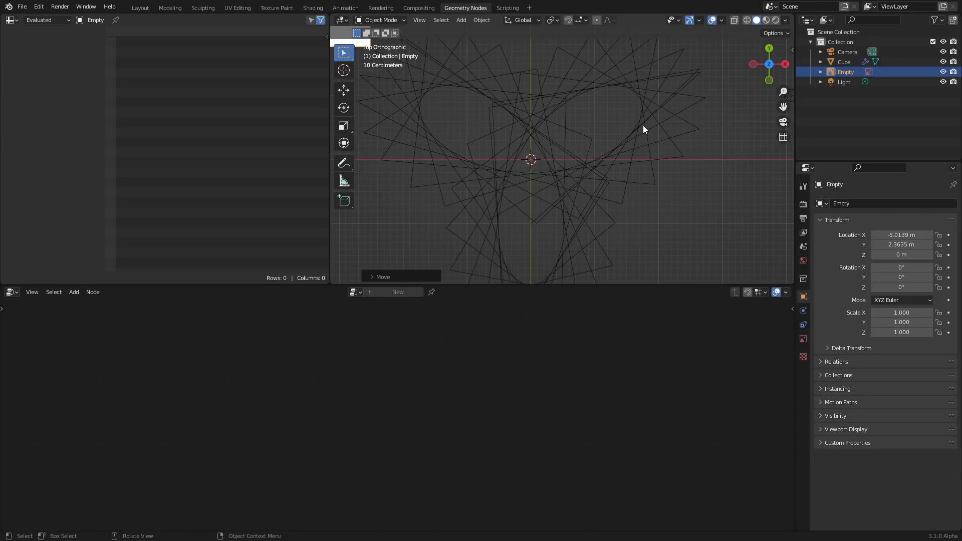
- Select the knot curve object again to check the three-lobed pattern
left_click(843, 62)
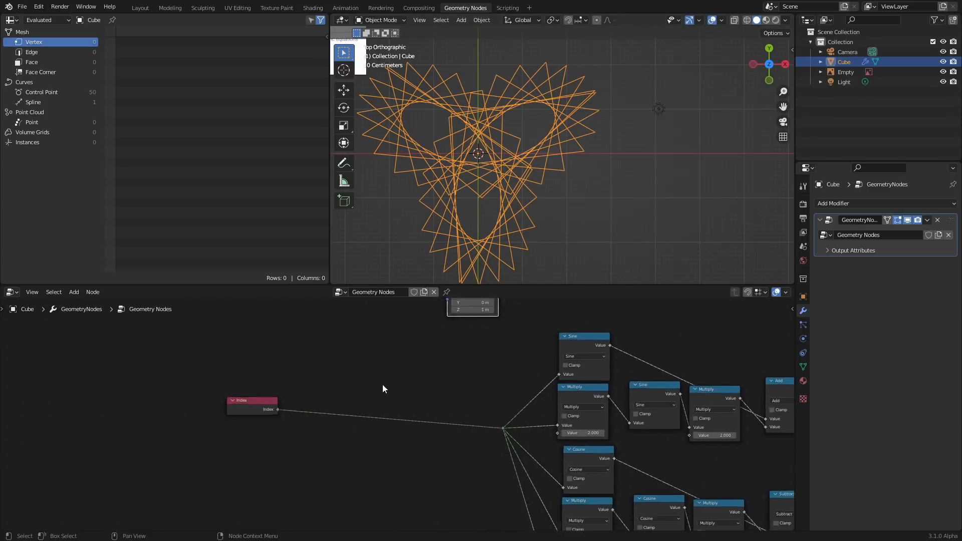
- Add a Divide math node right after Index to rescale the parameter
type("math")
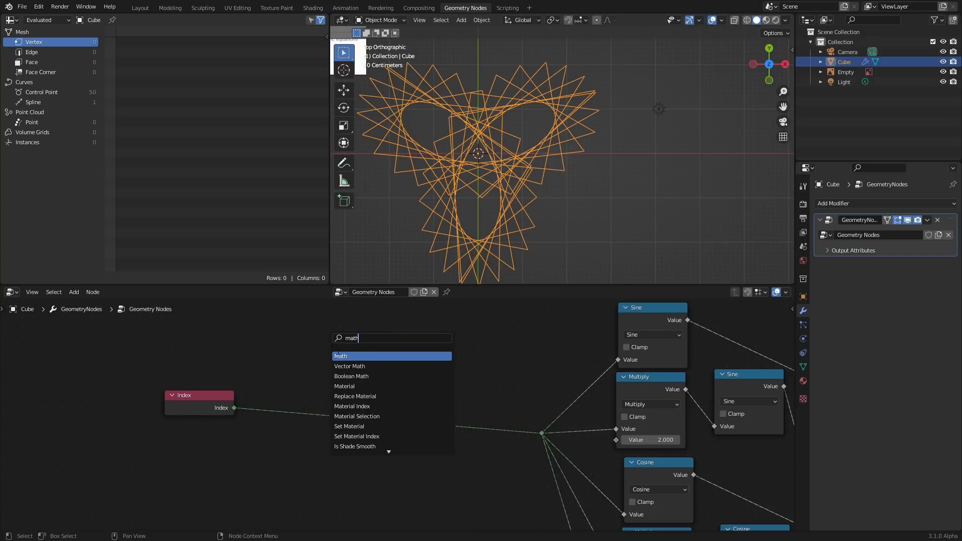
left_click(341, 356)
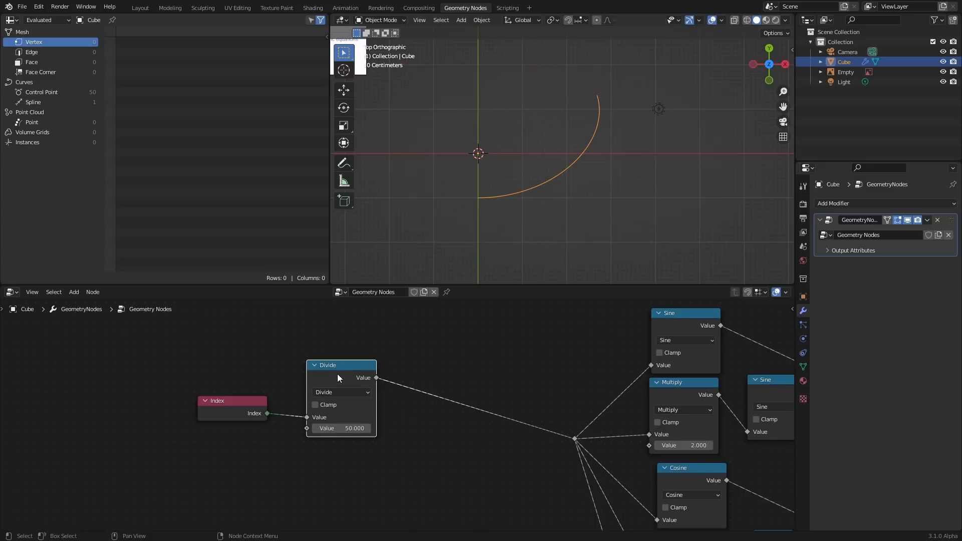
left_click_drag(341, 365, 333, 368)
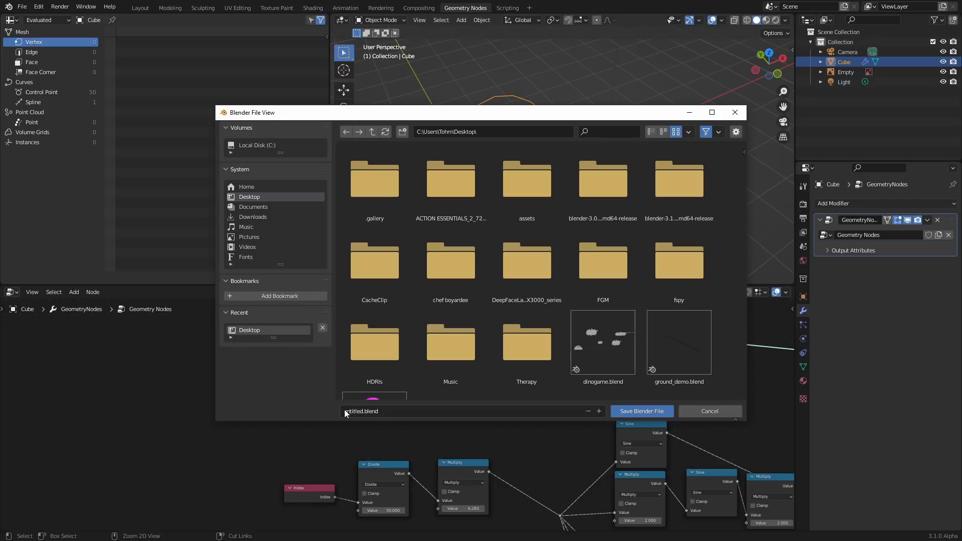
- Save the project under a new file name with Save As
double_click(352, 411)
type("bethefirstto")
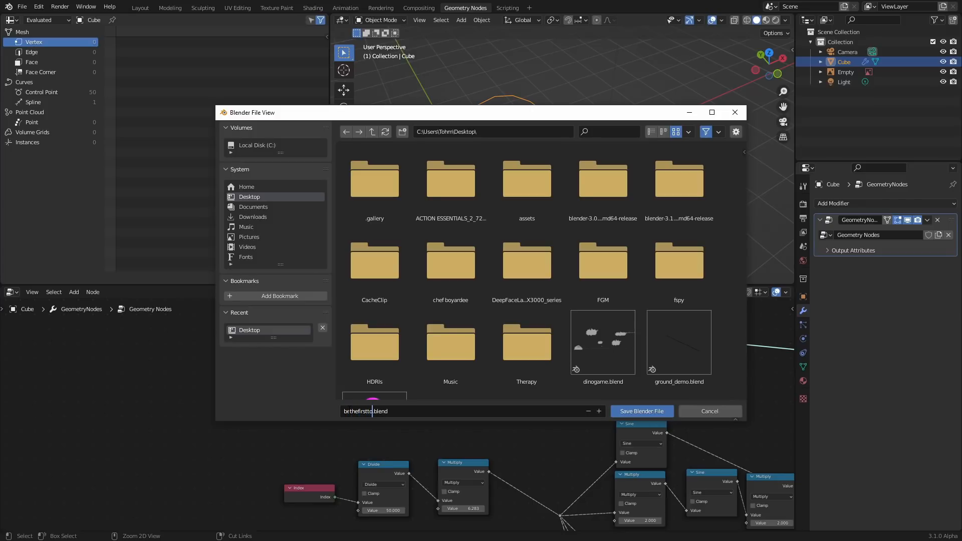
left_click(641, 411)
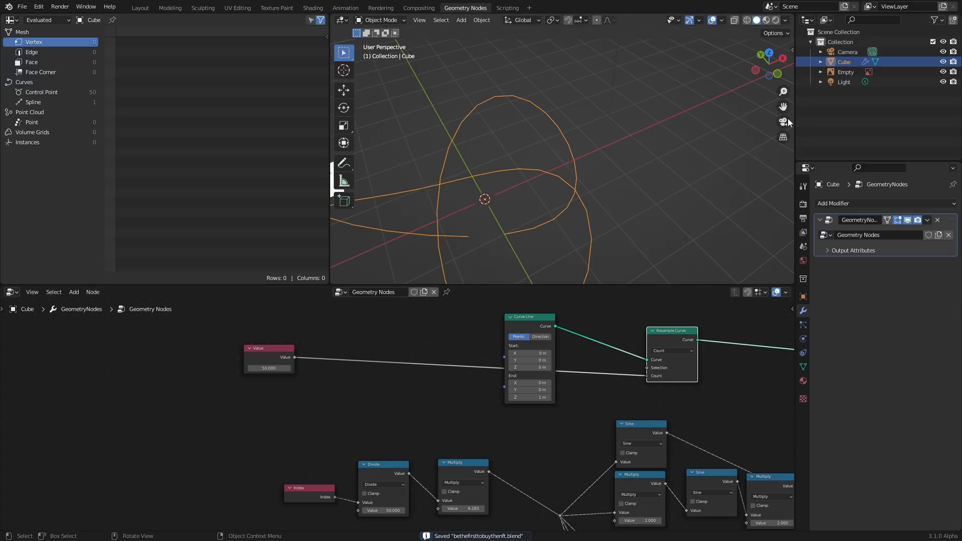
mouse_move(435, 246)
type("150.000")
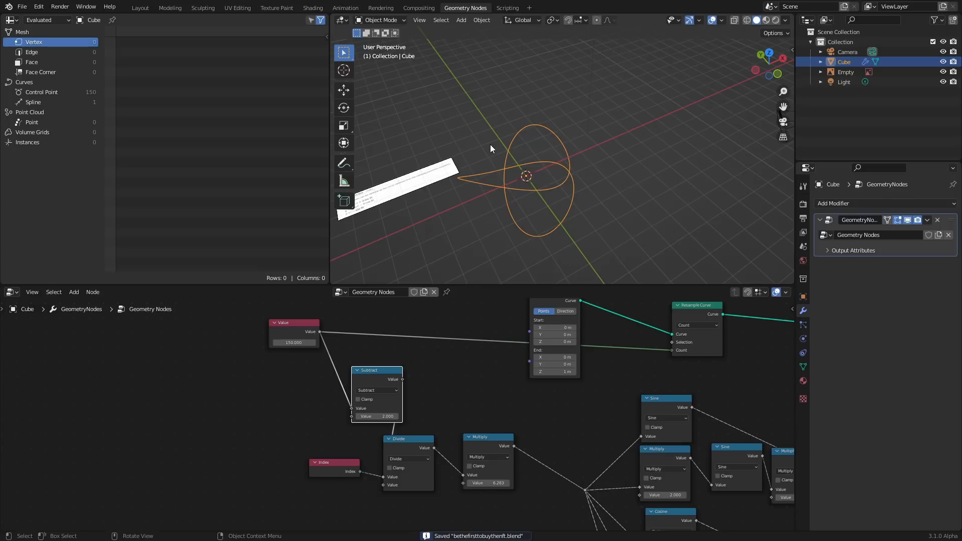
mouse_move(549, 164)
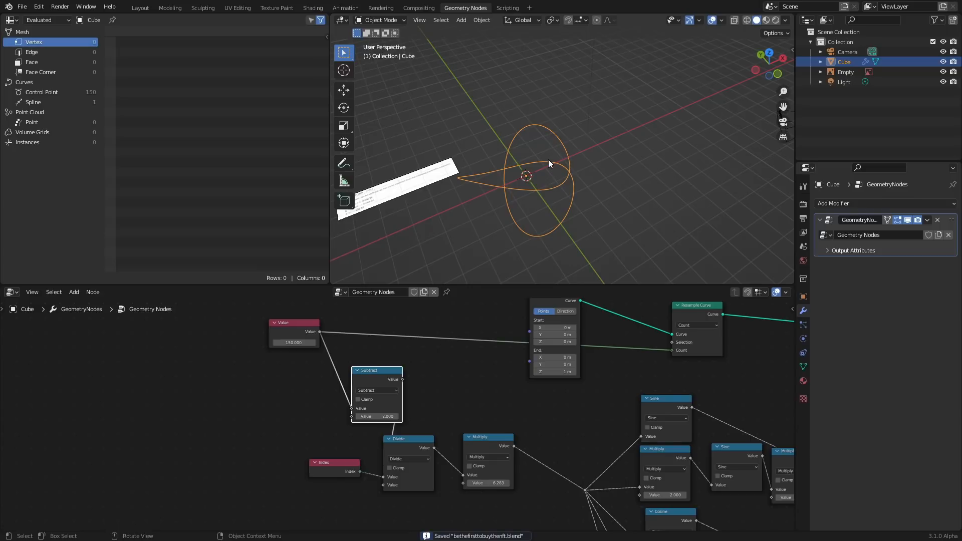
mouse_move(535, 156)
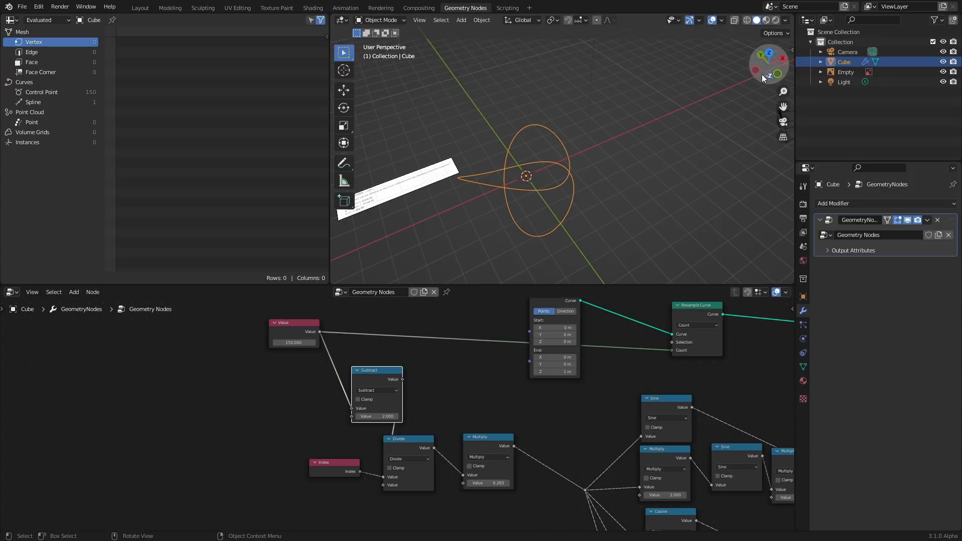
- From top view, plug a Curve Circle into the Profile Curve and set its radius to 0.38
key("KP_7")
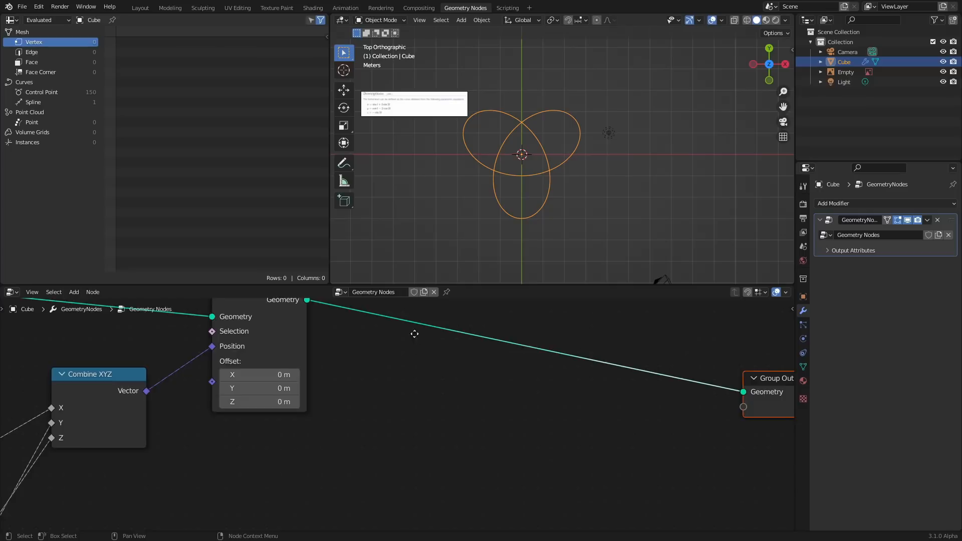
type("curve")
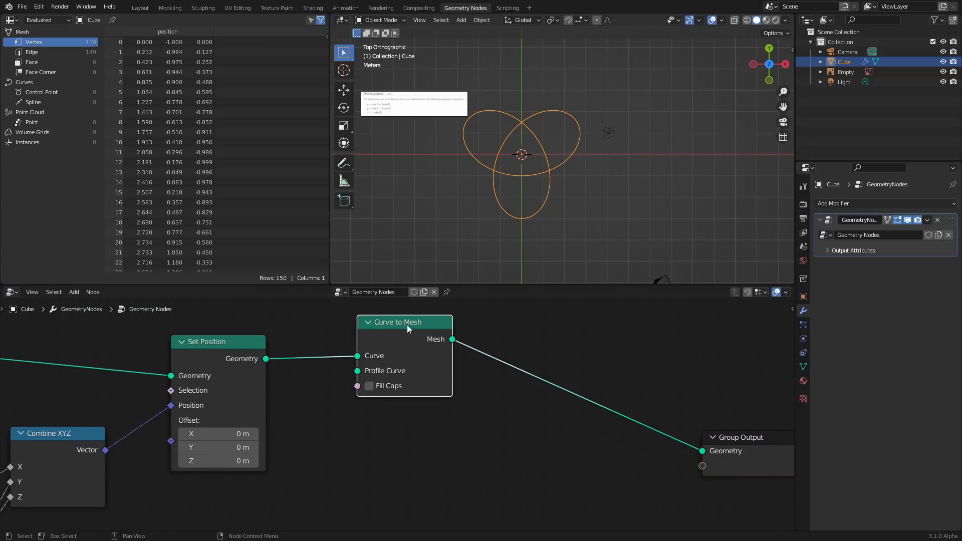
type("c")
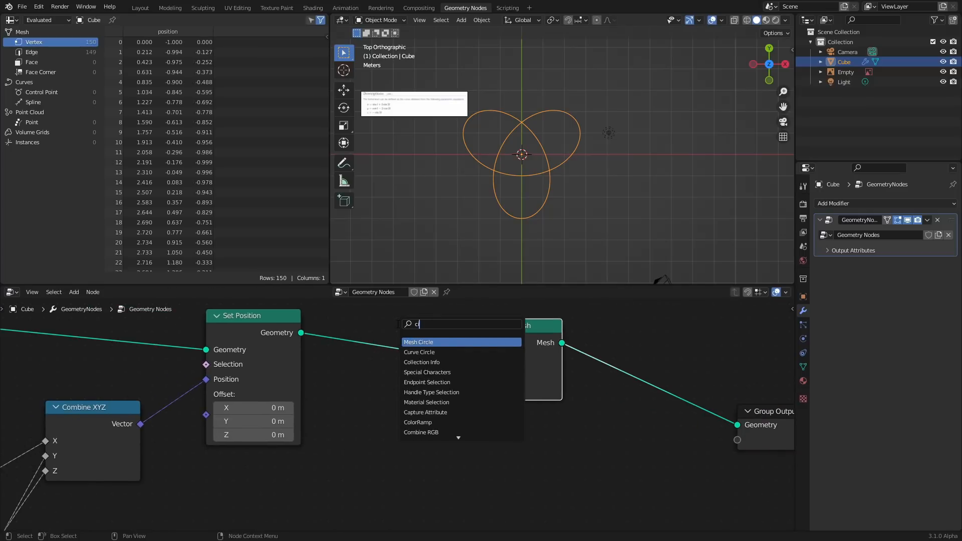
type("ircl")
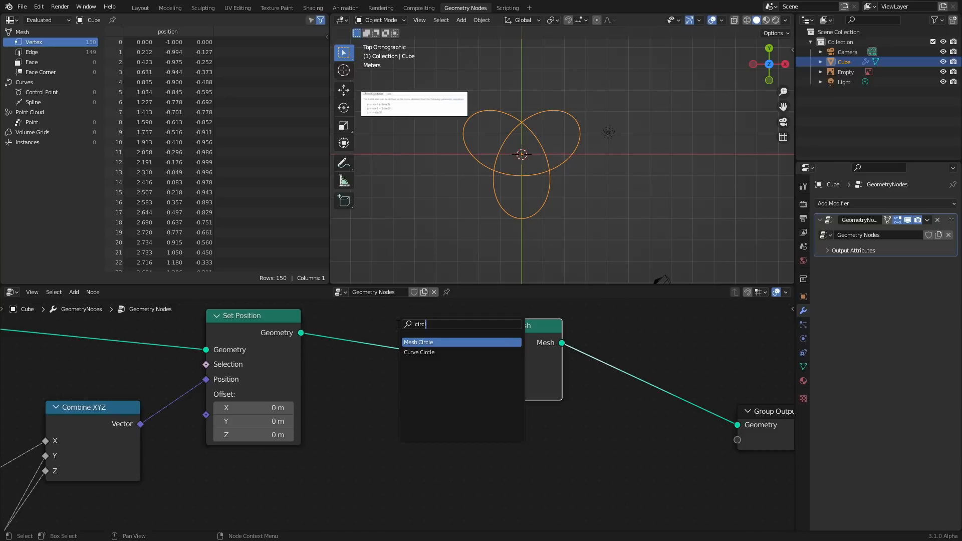
left_click(418, 352)
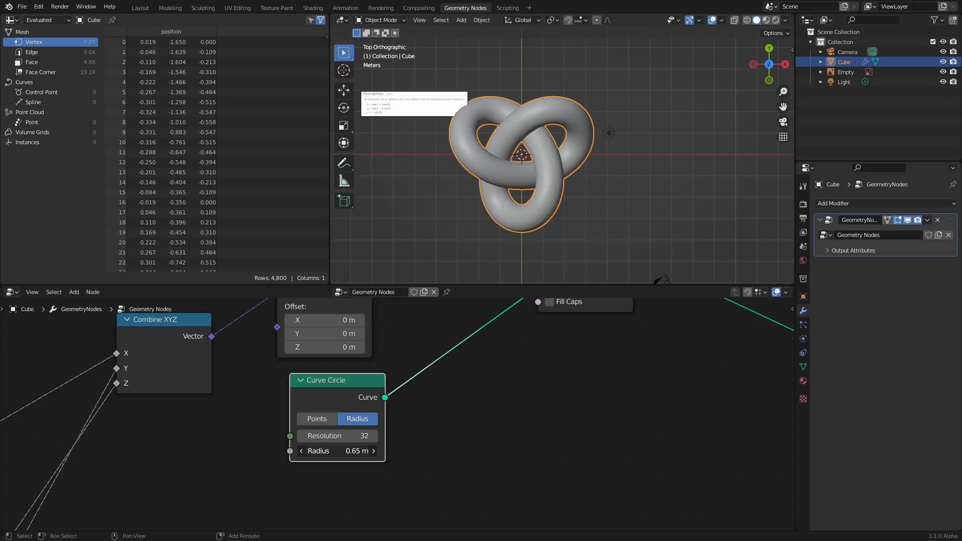
left_click_drag(338, 451, 368, 451)
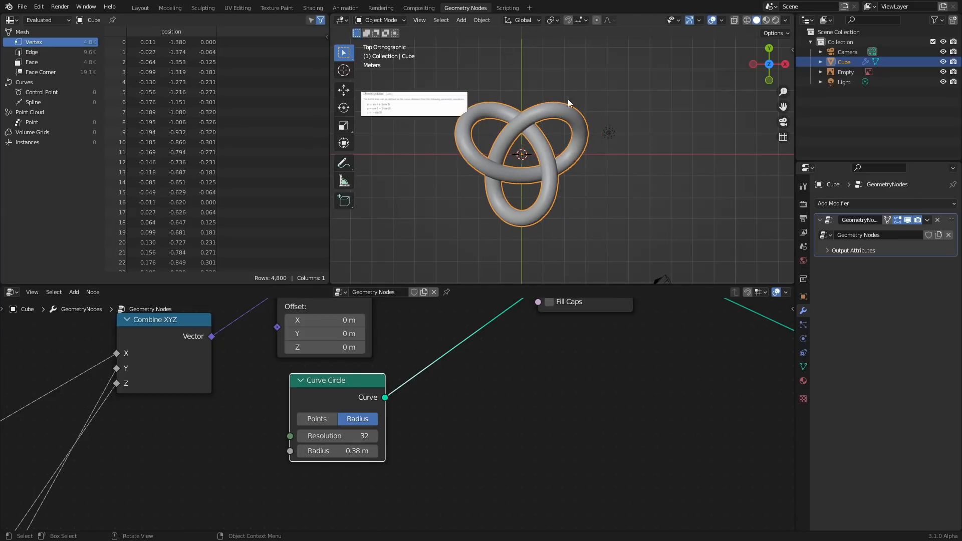
mouse_move(462, 240)
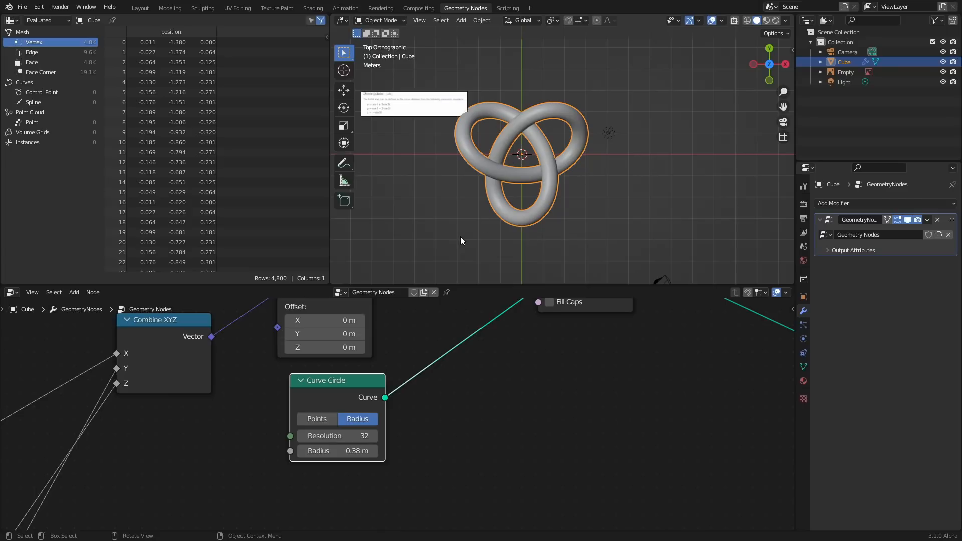
mouse_move(543, 148)
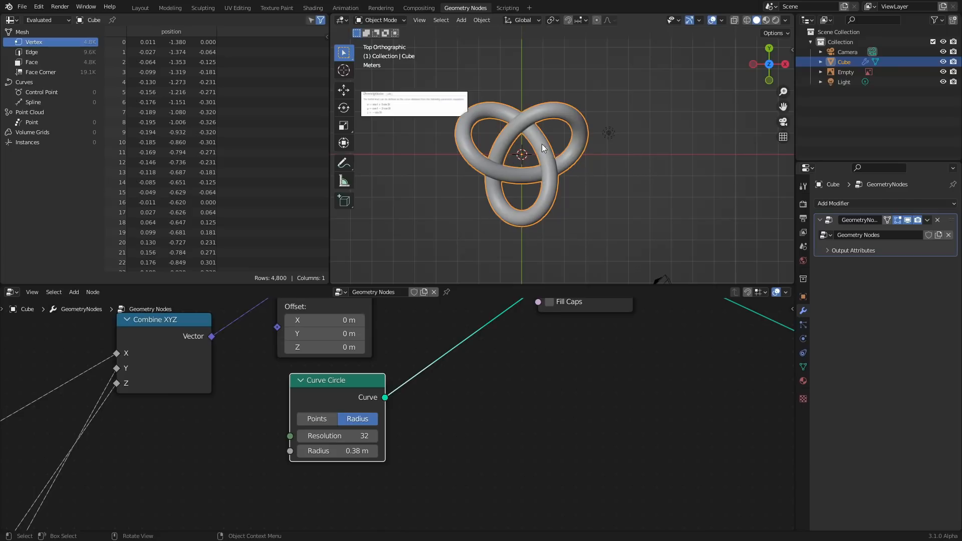
mouse_move(535, 86)
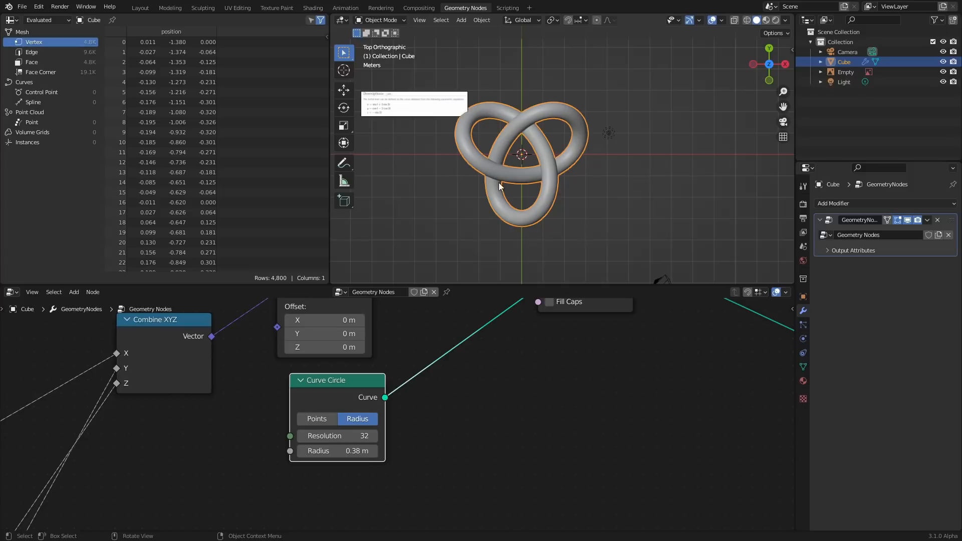
left_click_drag(318, 451, 355, 451)
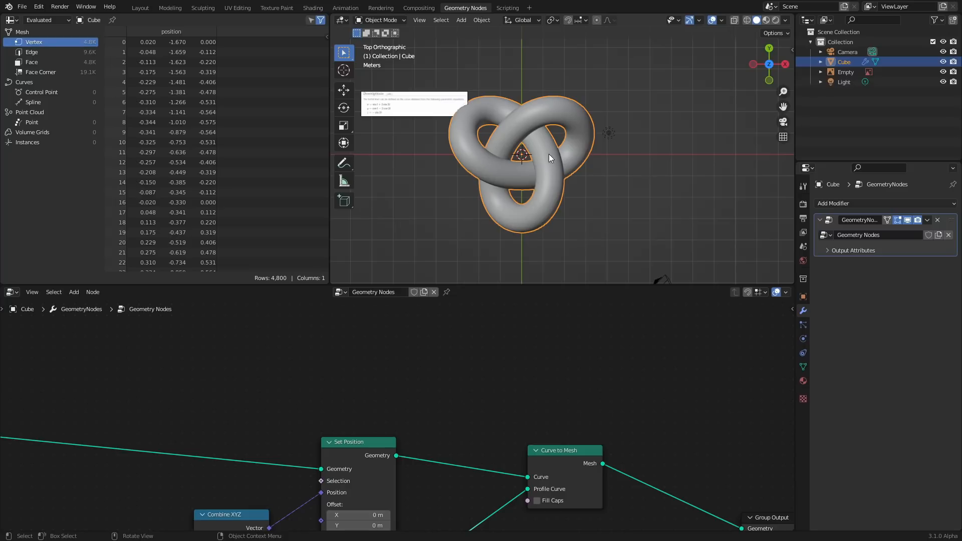
mouse_move(547, 128)
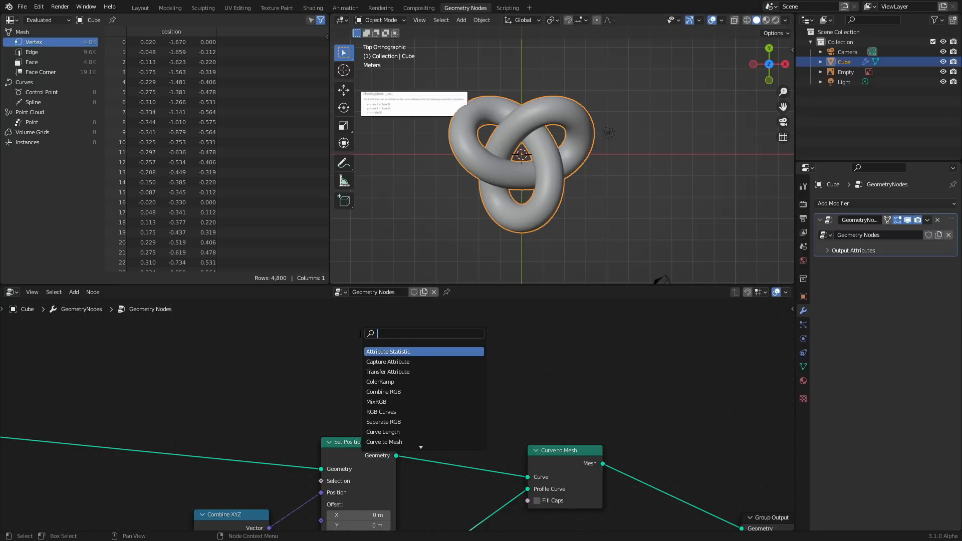
- Add a Set Curve Radius node driven by the Curve Parameter Factor
left_click(388, 352)
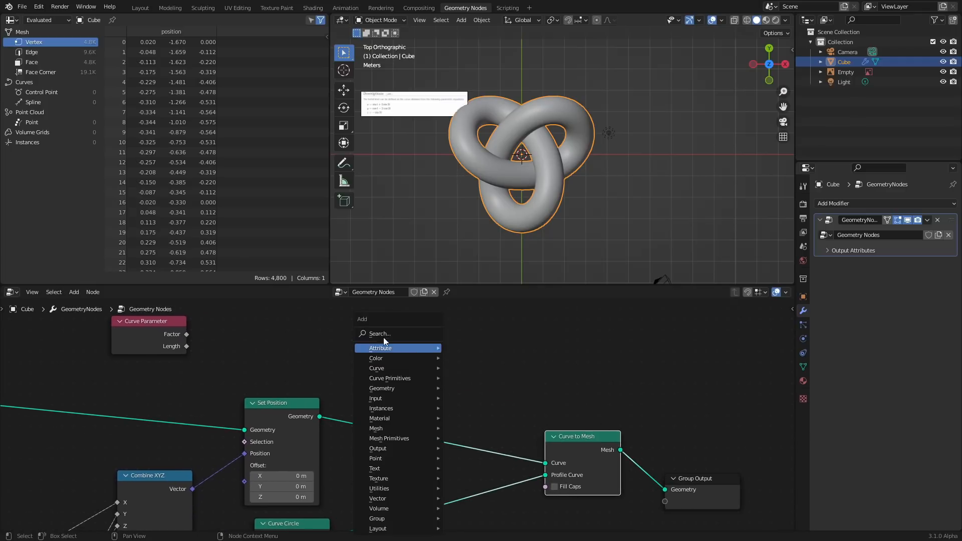
type("set")
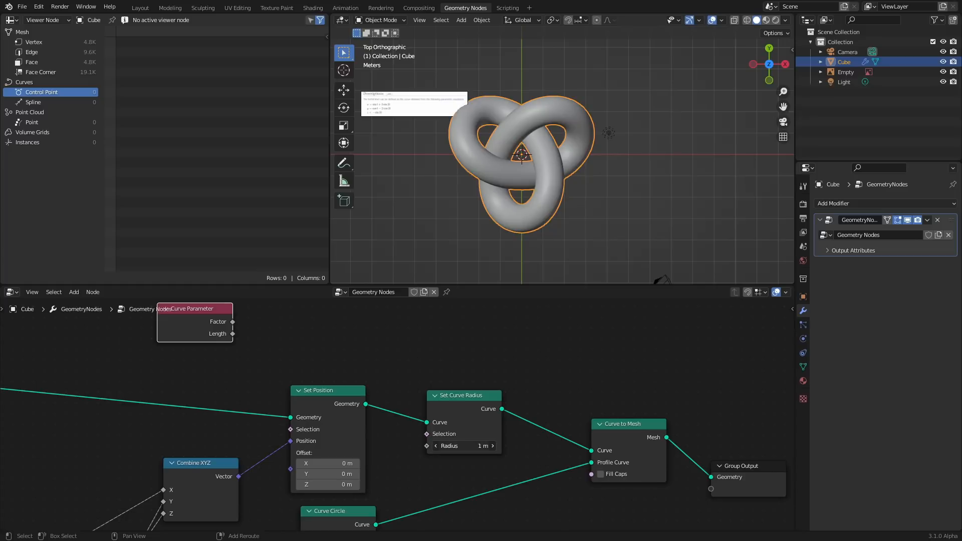
left_click_drag(234, 333, 292, 347)
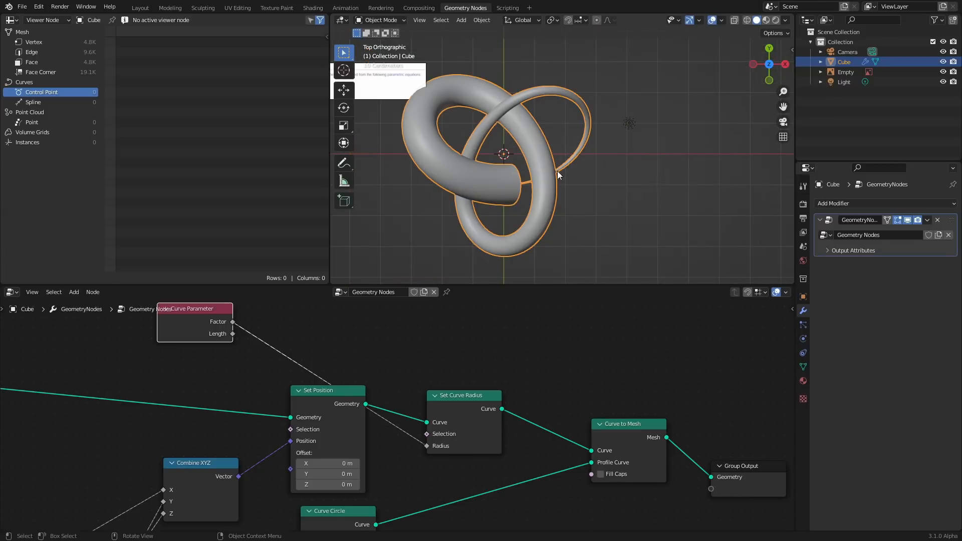
mouse_move(508, 209)
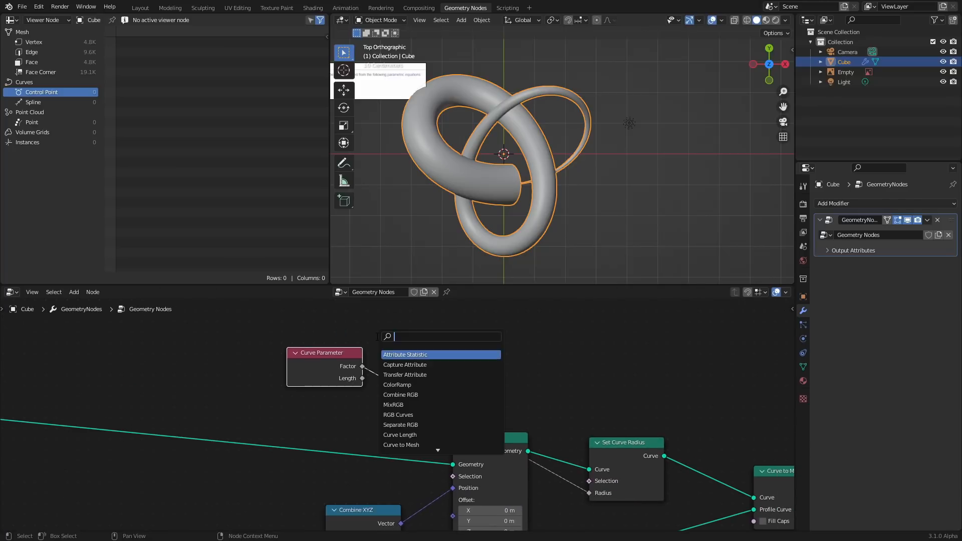
- Insert a ColorRamp between factor and radius and add a middle stop to it
left_click(397, 384)
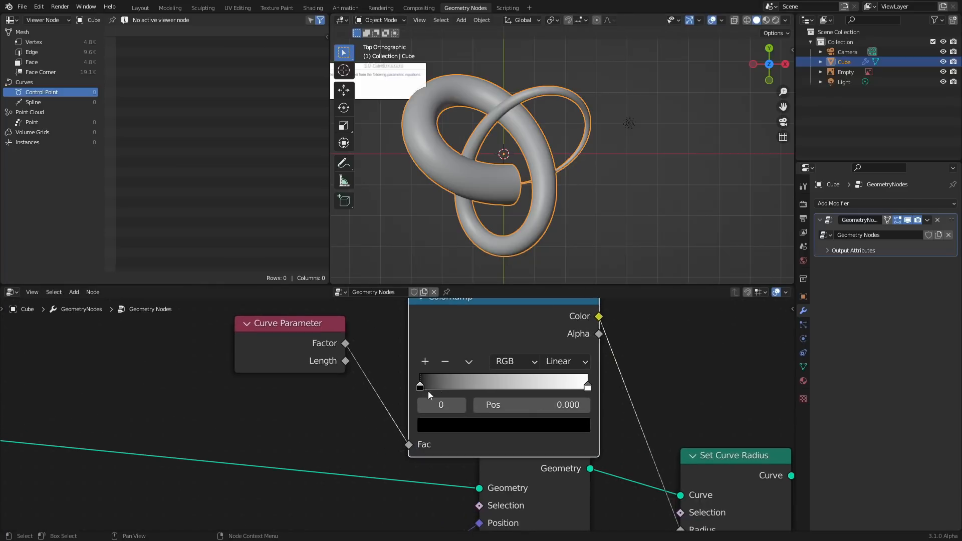
mouse_move(497, 418)
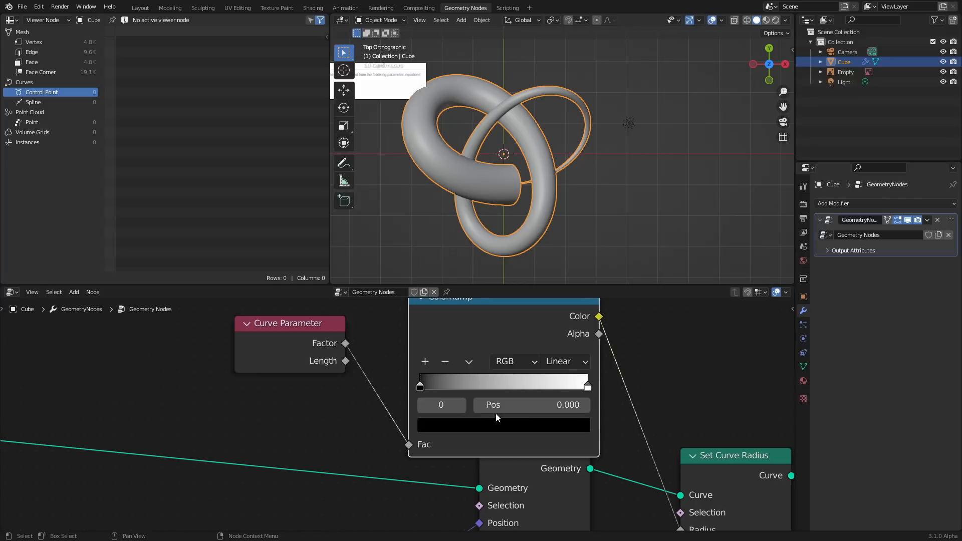
left_click(503, 425)
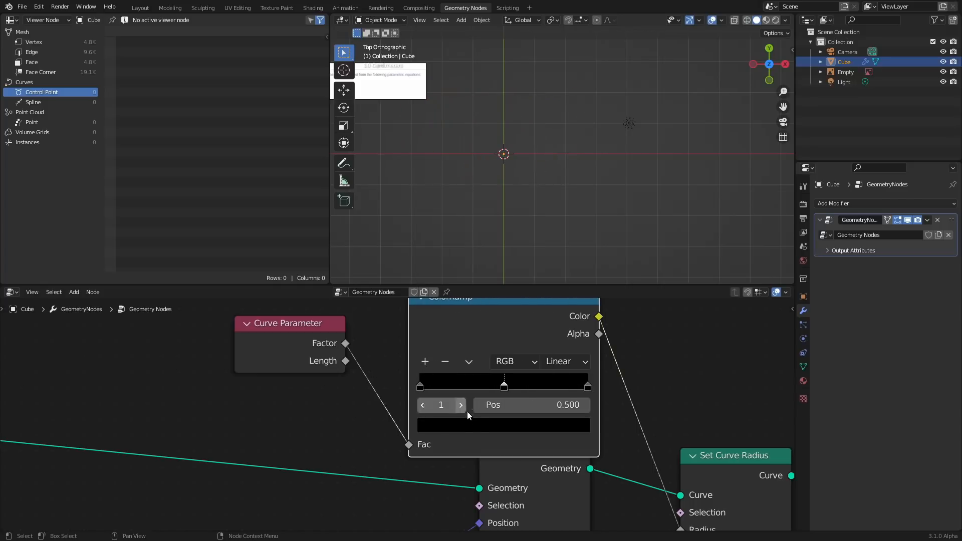
left_click(503, 425)
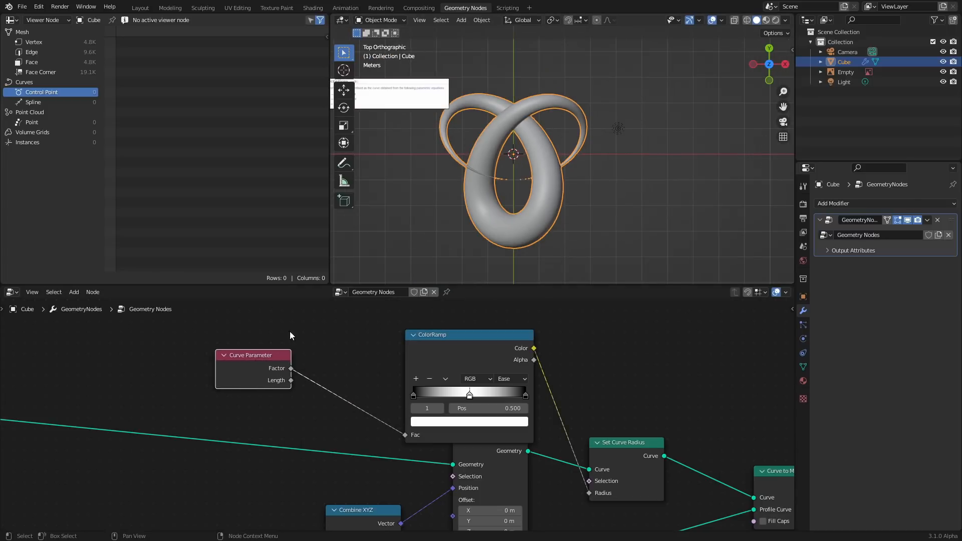
- Insert a Math Add node after Curve Parameter and shift its offset to slide the taper
left_click_drag(253, 355, 153, 361)
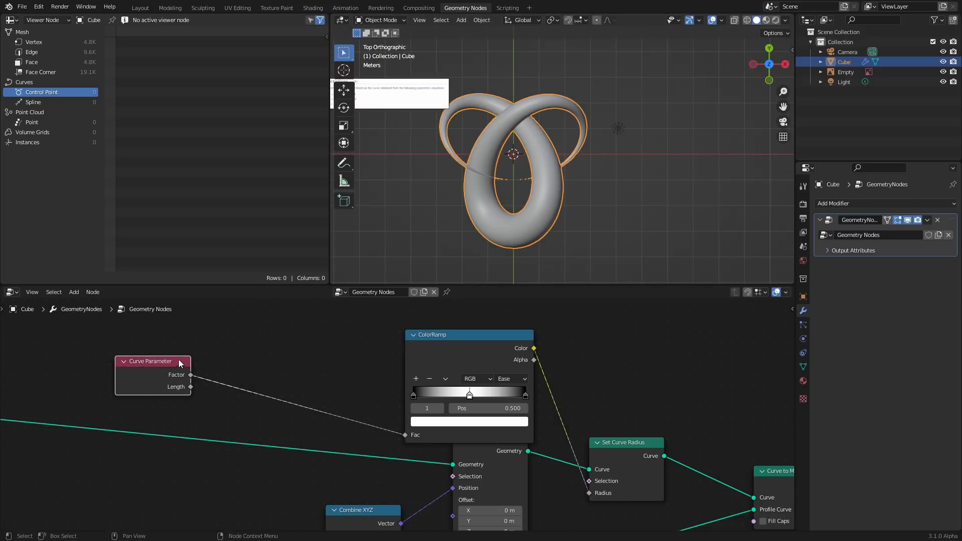
left_click(73, 292)
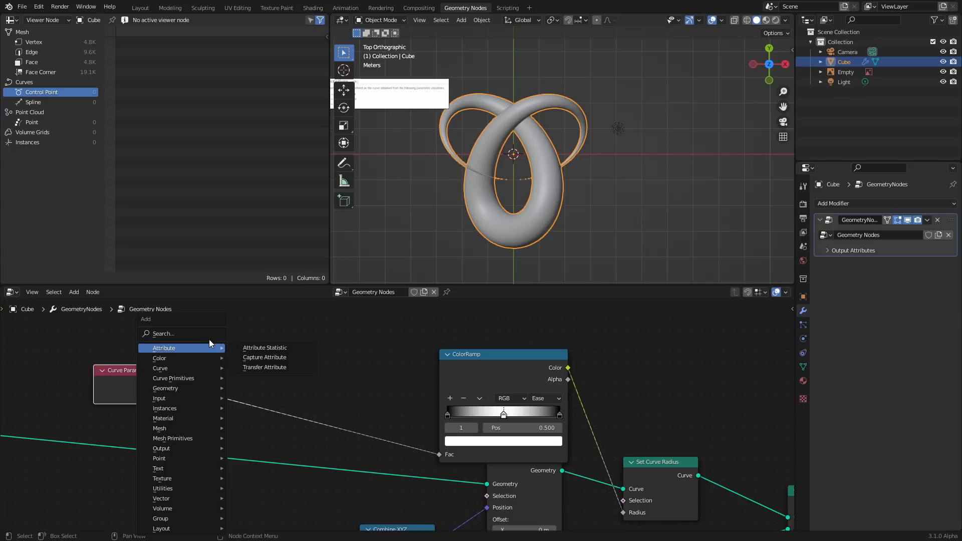
type("math")
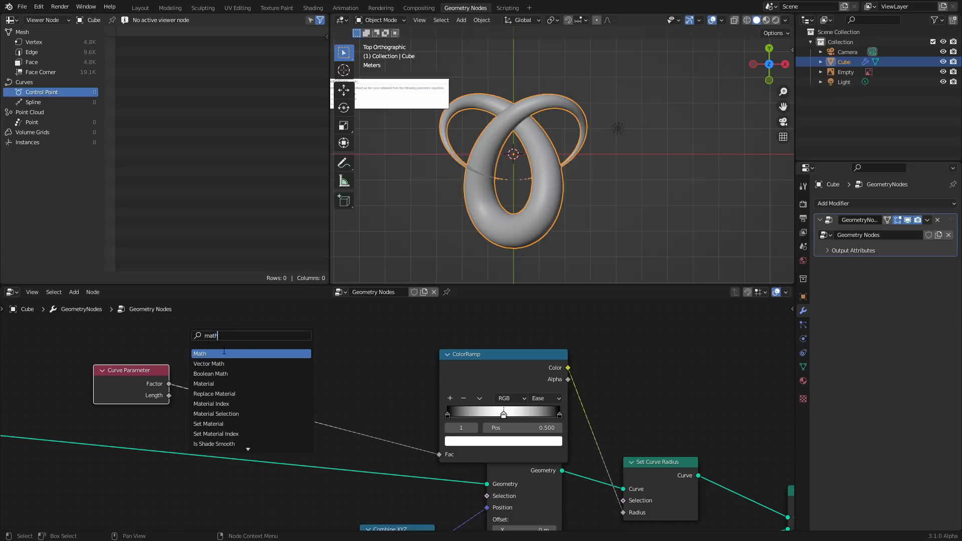
left_click(199, 353)
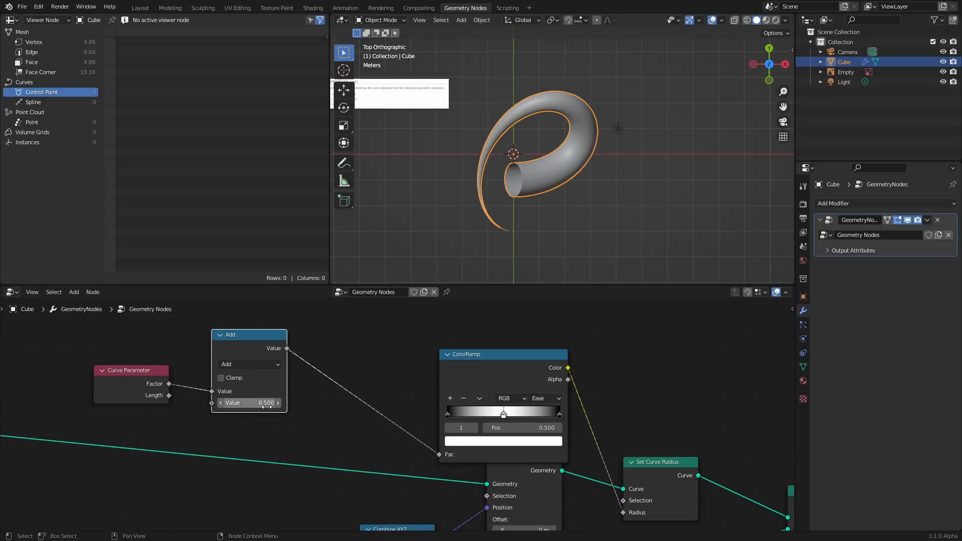
left_click_drag(263, 402, 233, 403)
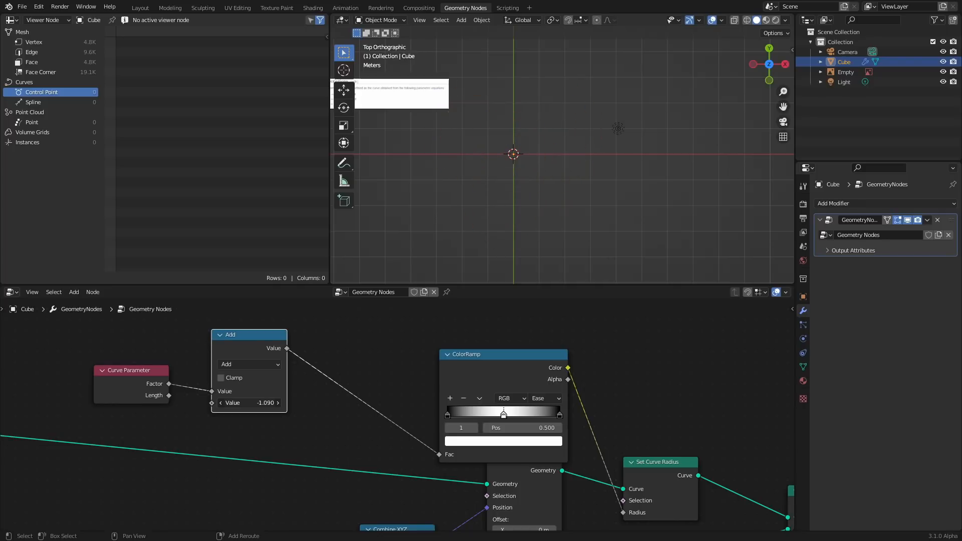
left_click_drag(247, 403, 247, 403)
type("0.490")
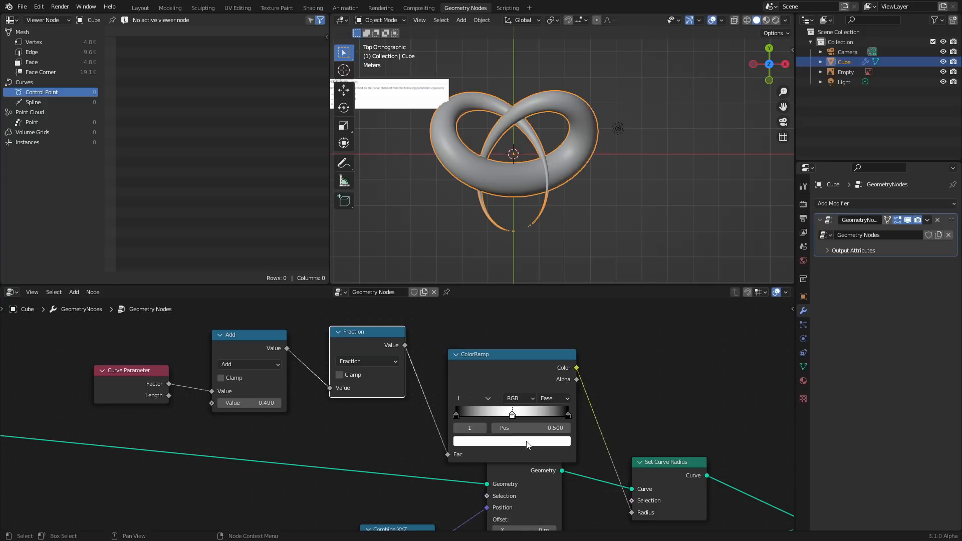
mouse_move(348, 253)
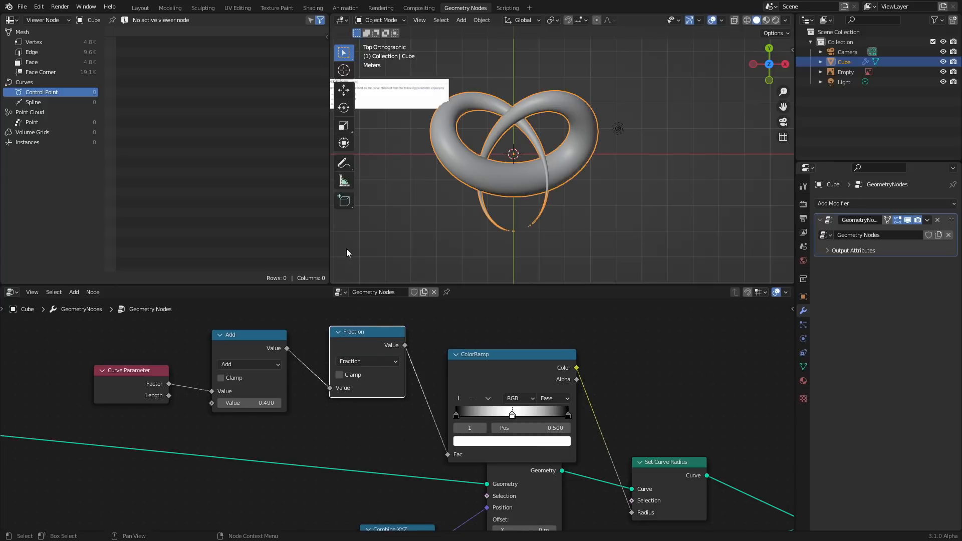
- Drive the Add offset with #frame/40 so the gap animates around the knot on playback
double_click(248, 403)
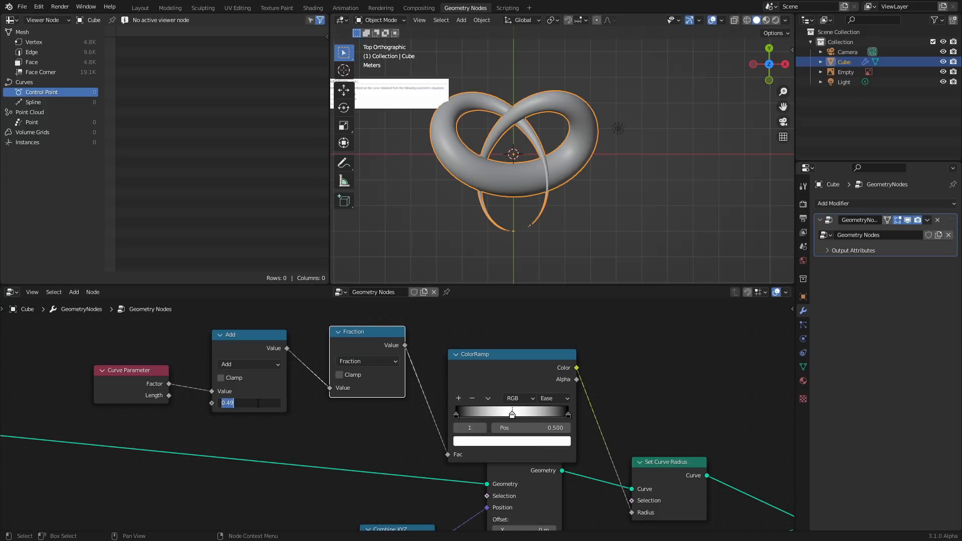
type("#frame")
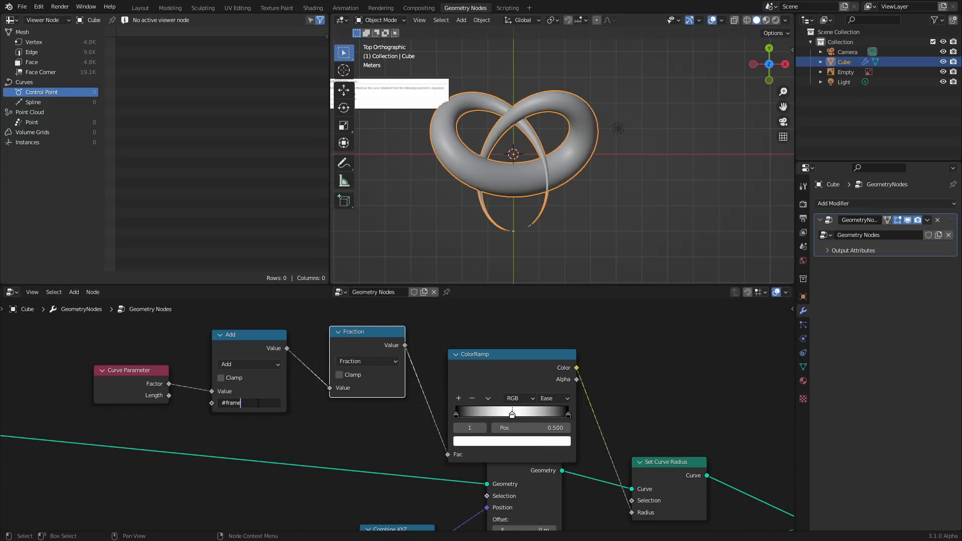
type("/40")
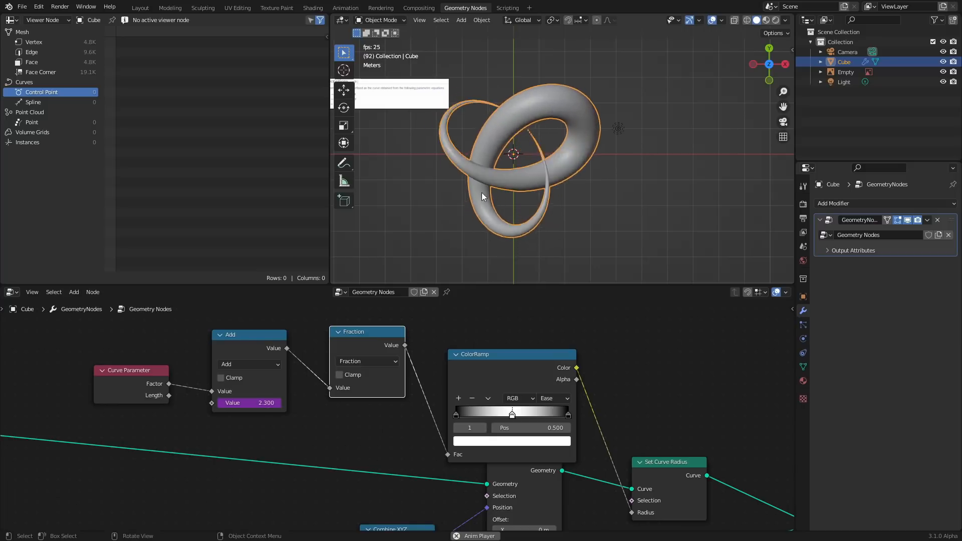
left_click_drag(249, 403, 258, 403)
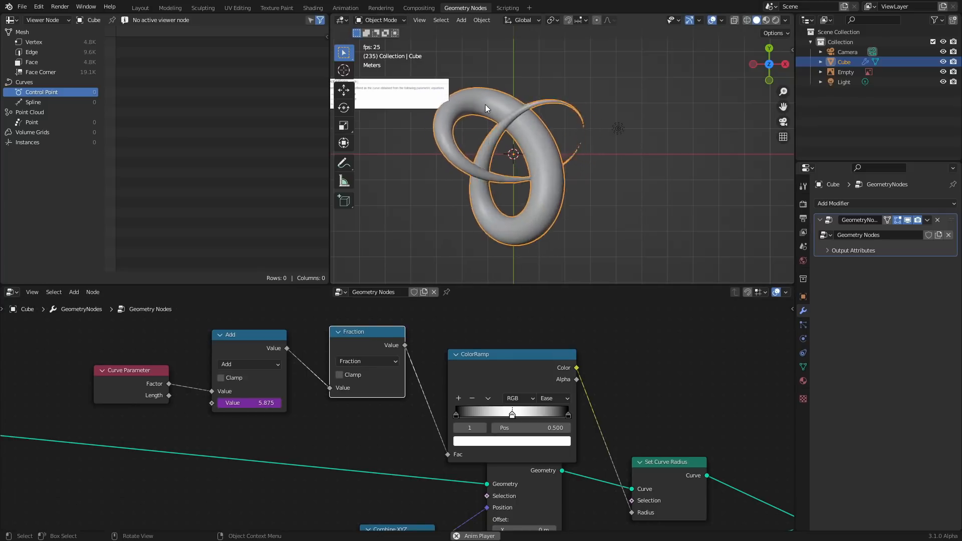
left_click(913, 294)
type("t")
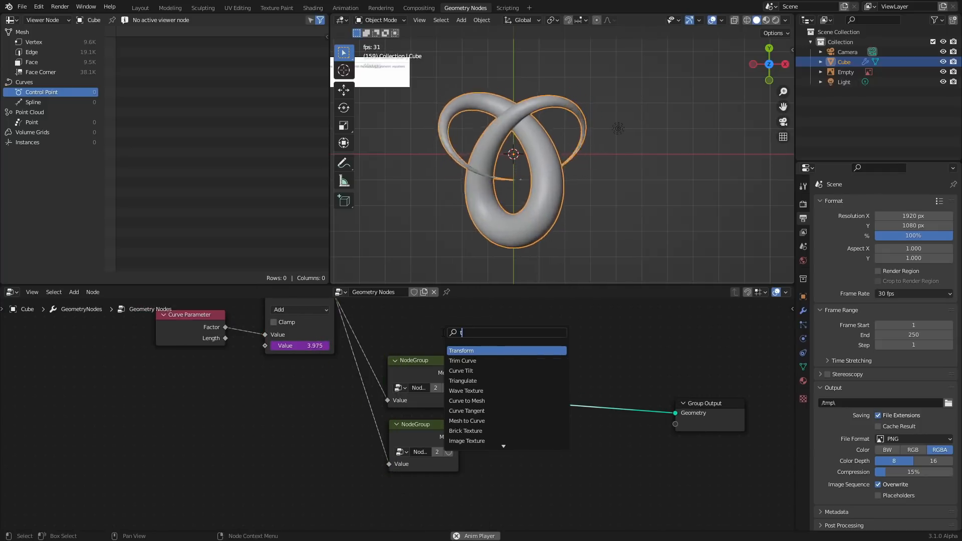
- Add a Transform node rotating the second knot copy 180 degrees about Z
left_click(461, 350)
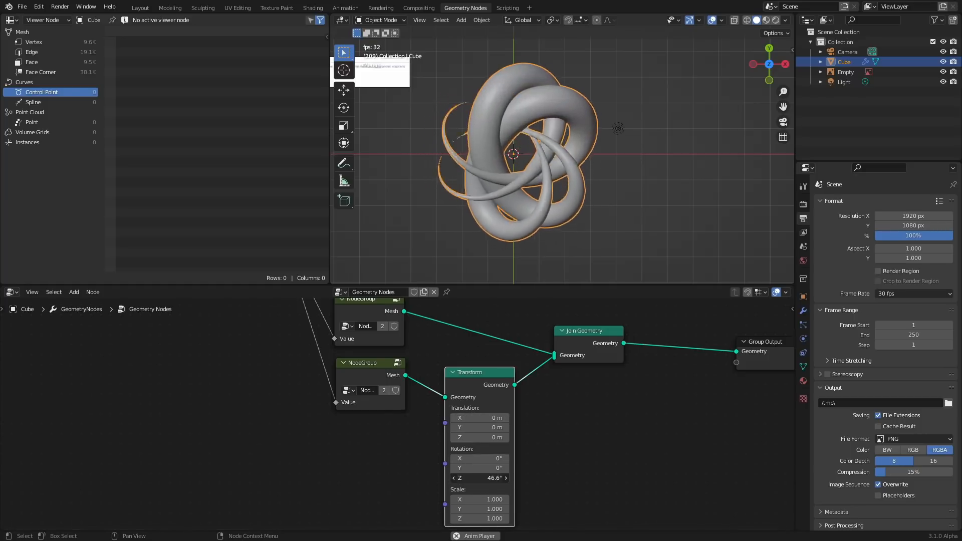
left_click_drag(479, 478, 497, 477)
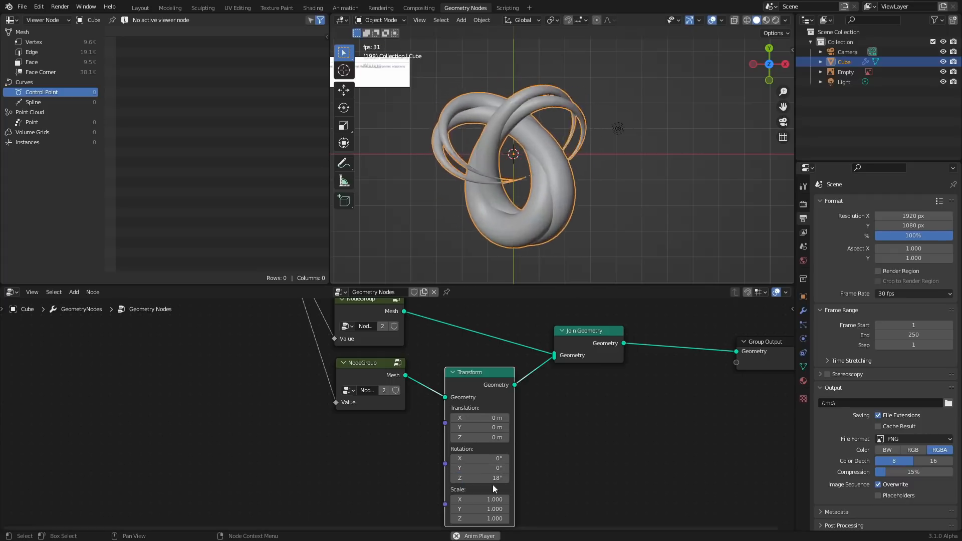
type("180")
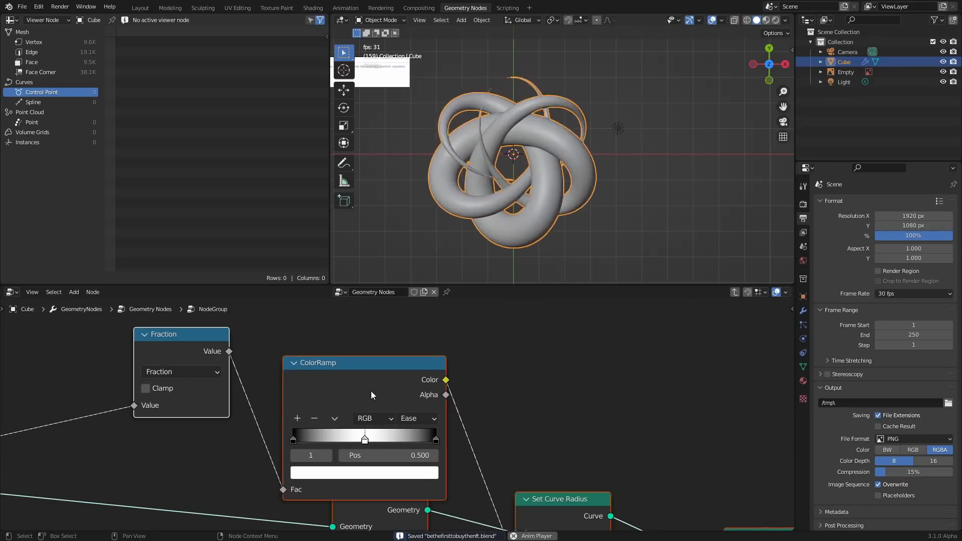
- Reshape the ColorRamp taper by moving its stops and adding a black end stop
left_click_drag(365, 436, 327, 437)
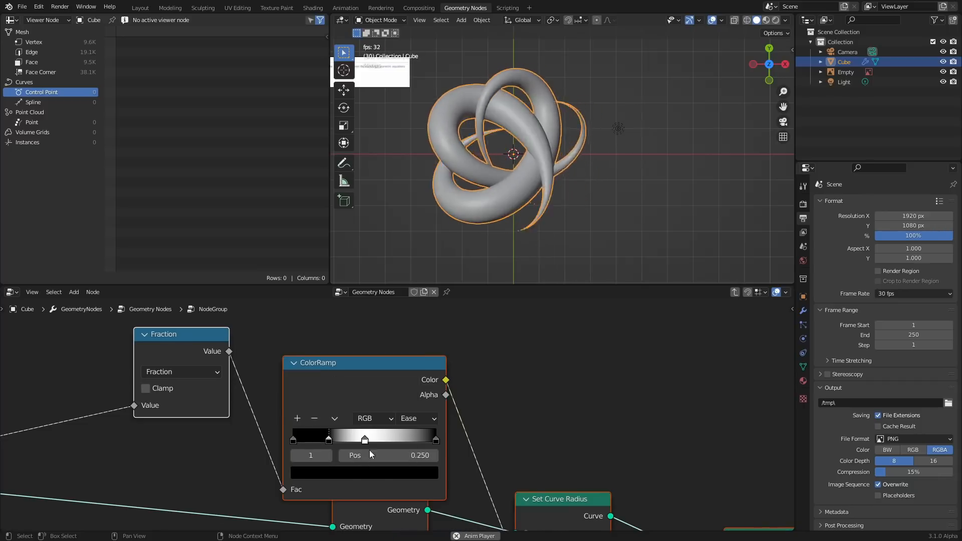
left_click_drag(364, 438, 357, 438)
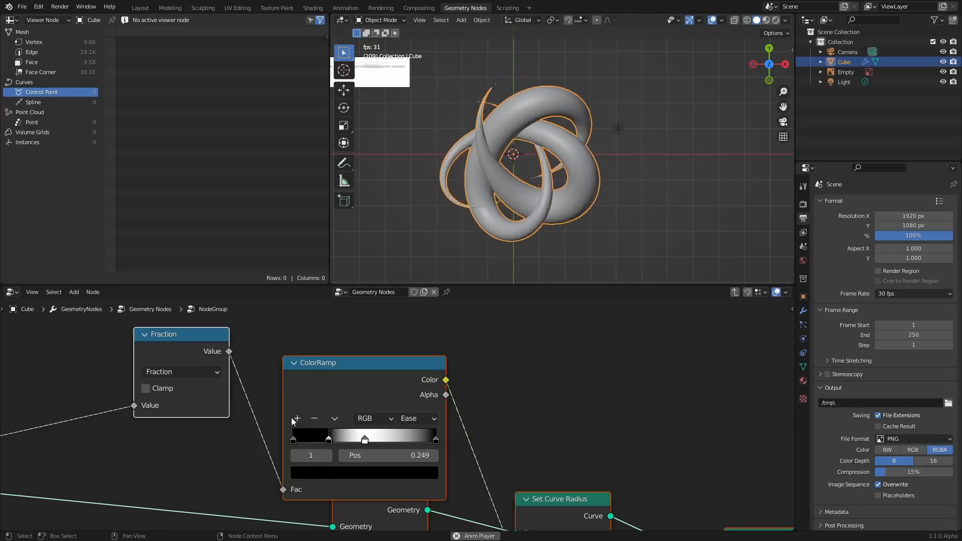
left_click(363, 473)
type("1080")
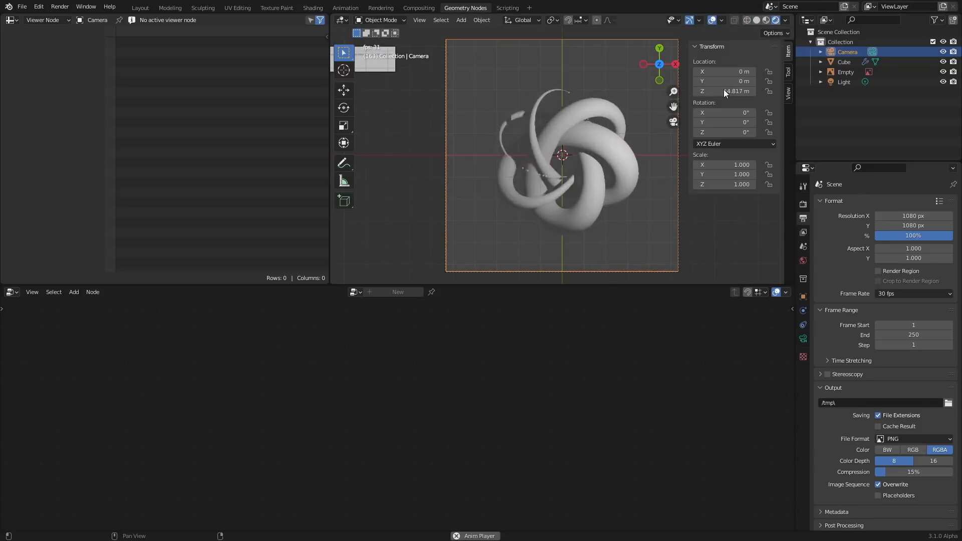
- Reselect the knot object and split the node editor into a second editor beside it
left_click(843, 62)
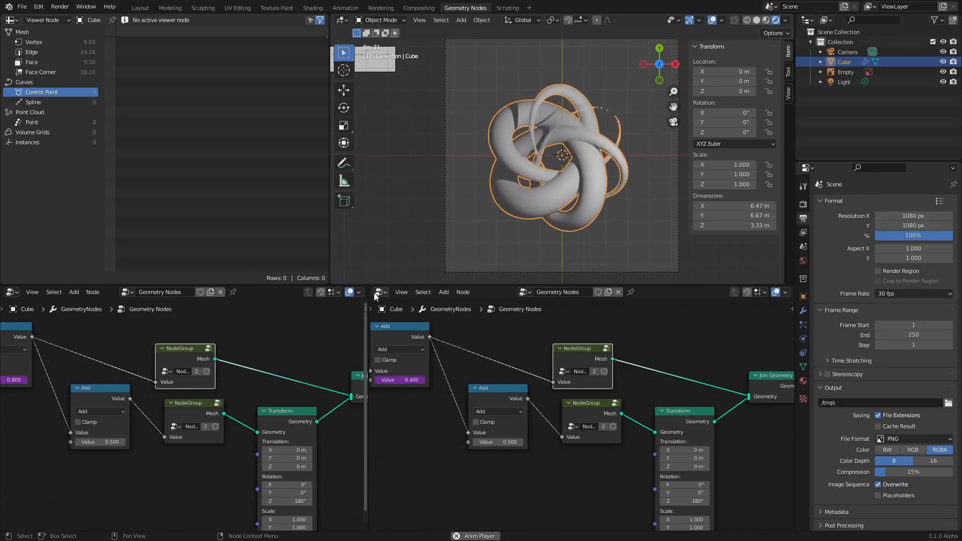
left_click(379, 293)
type("c")
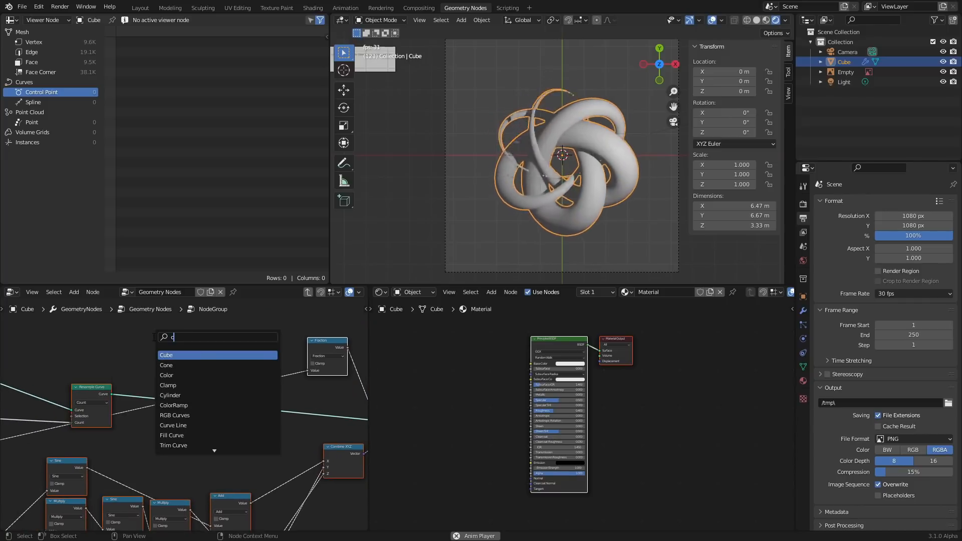
- Output Curve Parameter from the group and combine both knots' values with a Minimum math node
type("urve para")
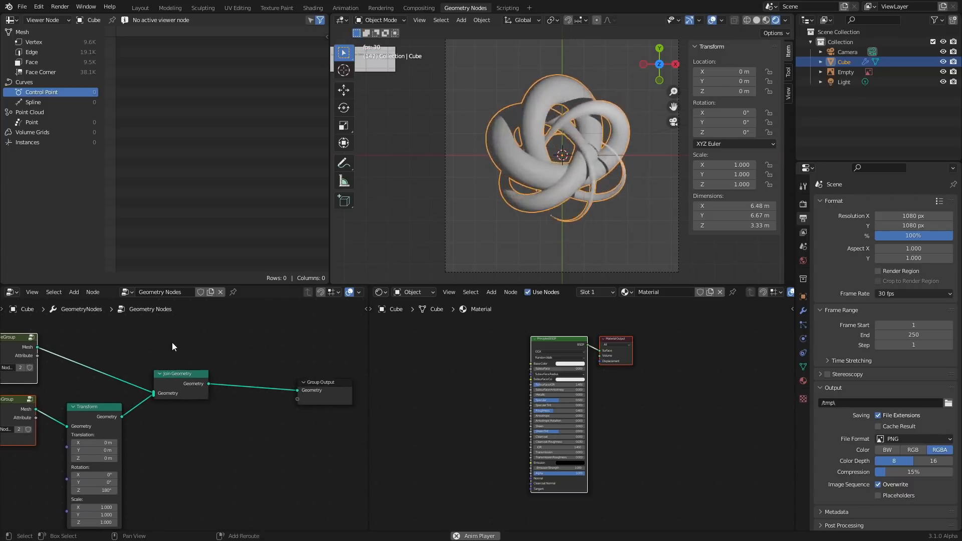
type("ma")
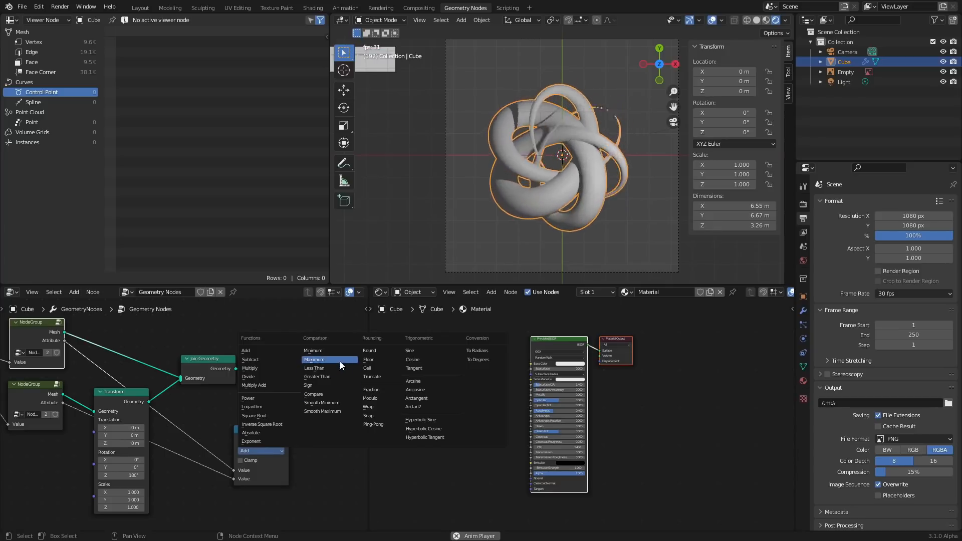
left_click(315, 351)
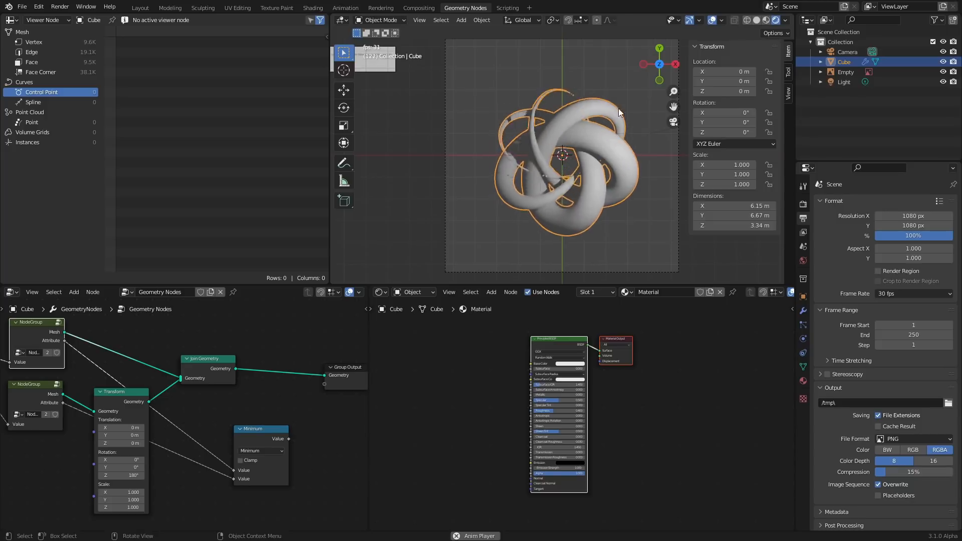
left_click_drag(260, 436, 216, 422)
type("at")
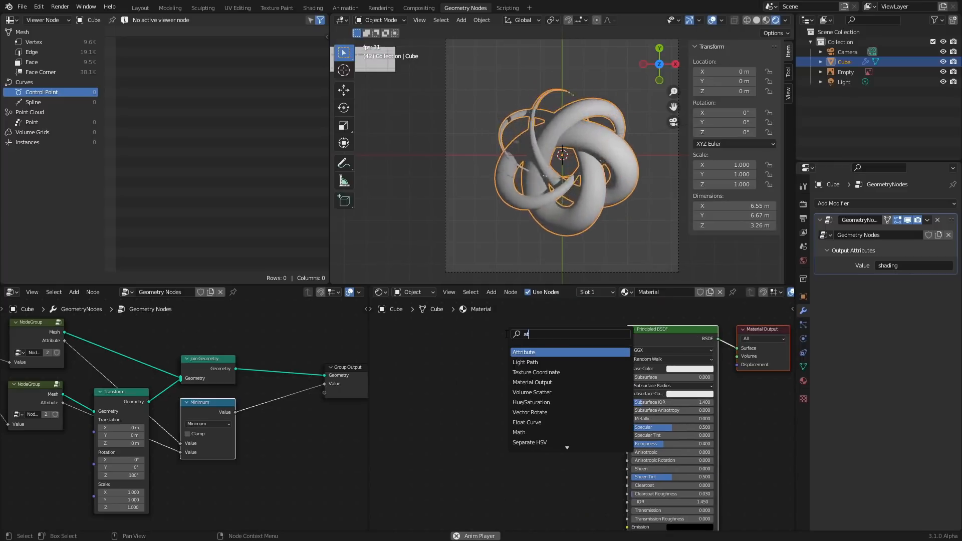
- Add an Attribute node reading 'shading' in the material and a Set Material node in geometry nodes
left_click(523, 352)
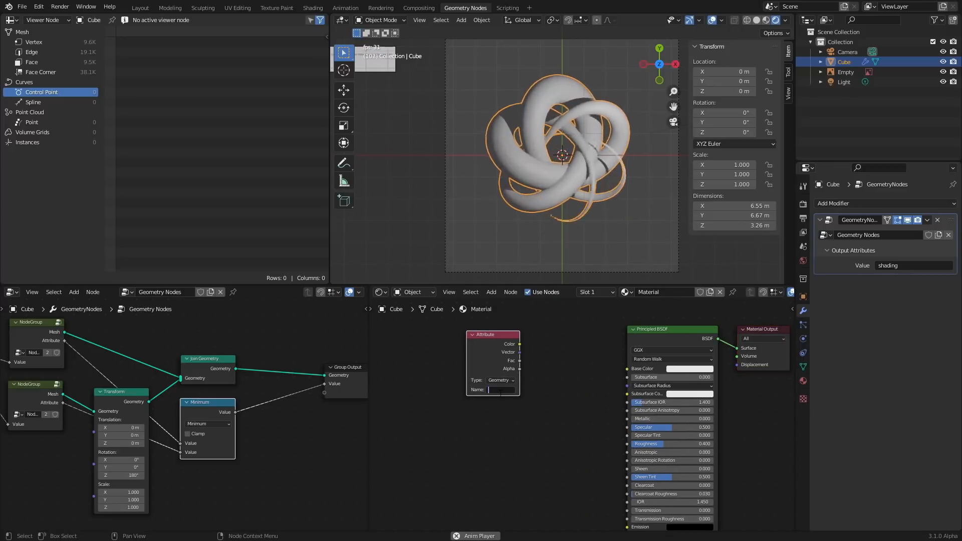
type("shading")
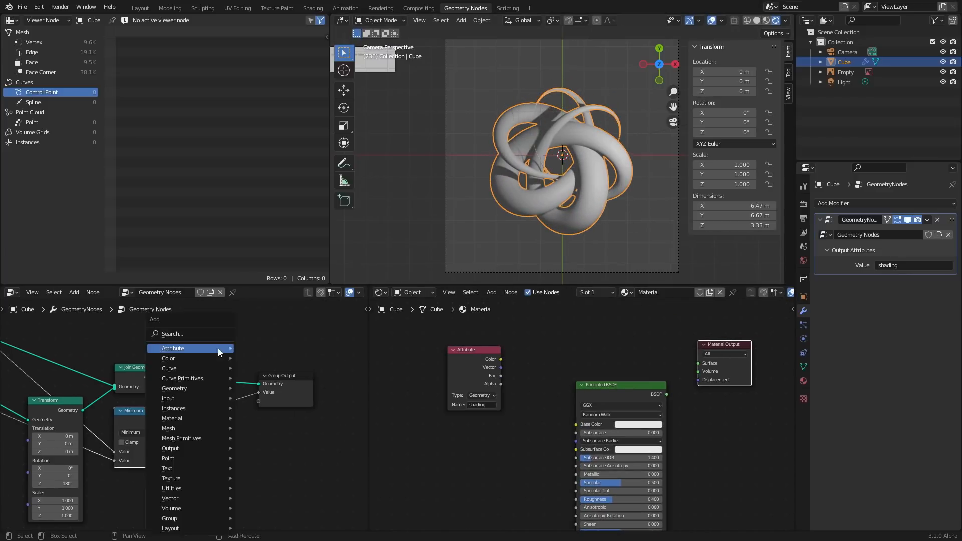
type("set")
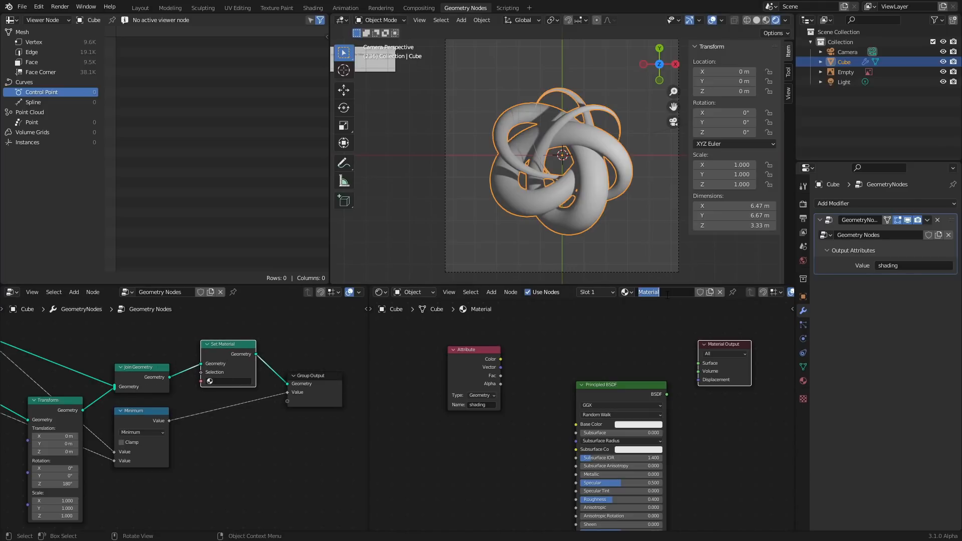
- Name the modifier output attribute 'shading', rename the material and assign it to the knots
type("shadin")
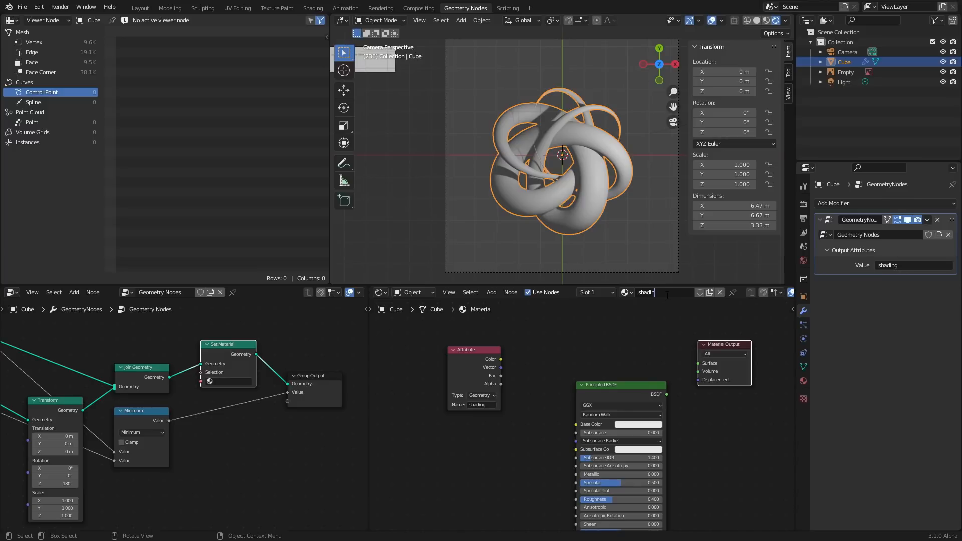
type("buythenft")
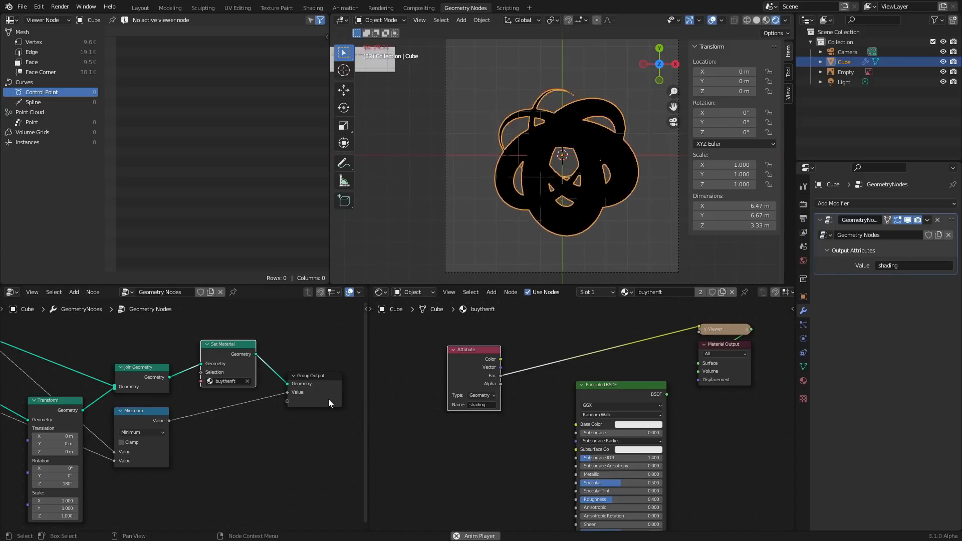
left_click(142, 433)
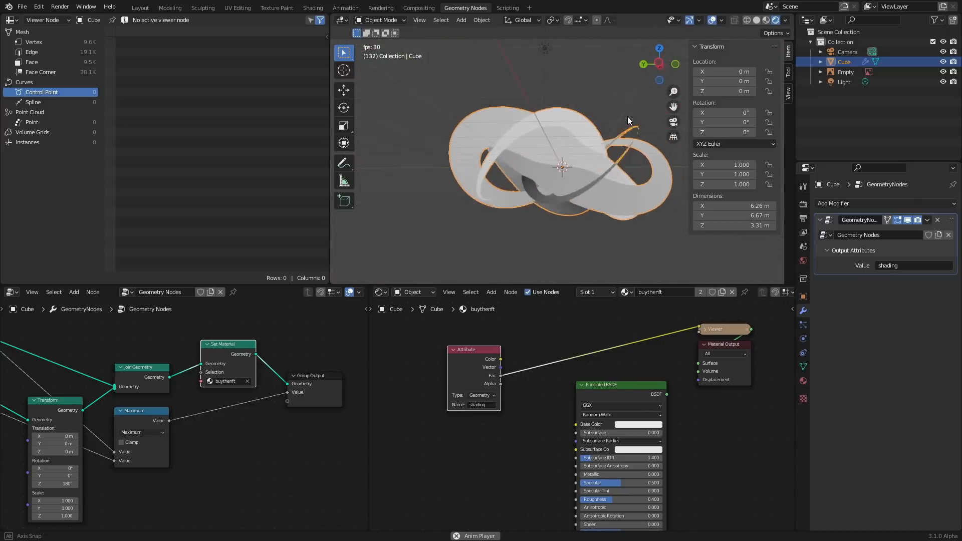
left_click_drag(625, 123, 660, 178)
type("c")
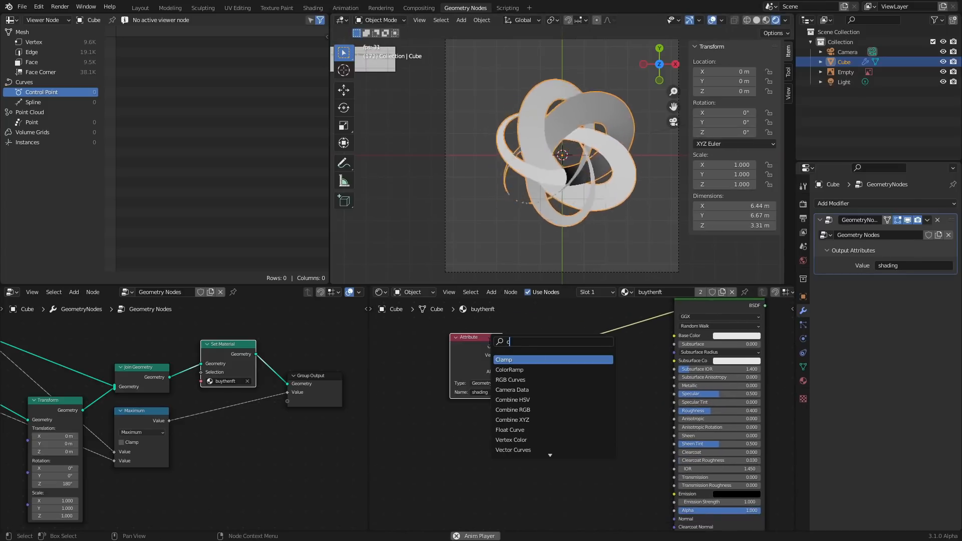
- Add a ColorRamp with a teal middle stop driving emission and set Emission Strength to 10
left_click(509, 370)
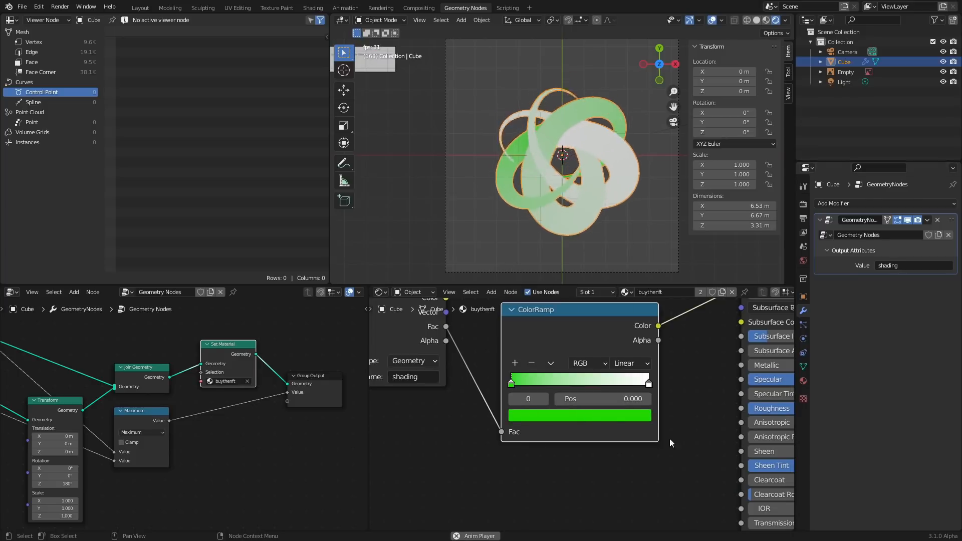
left_click(648, 379)
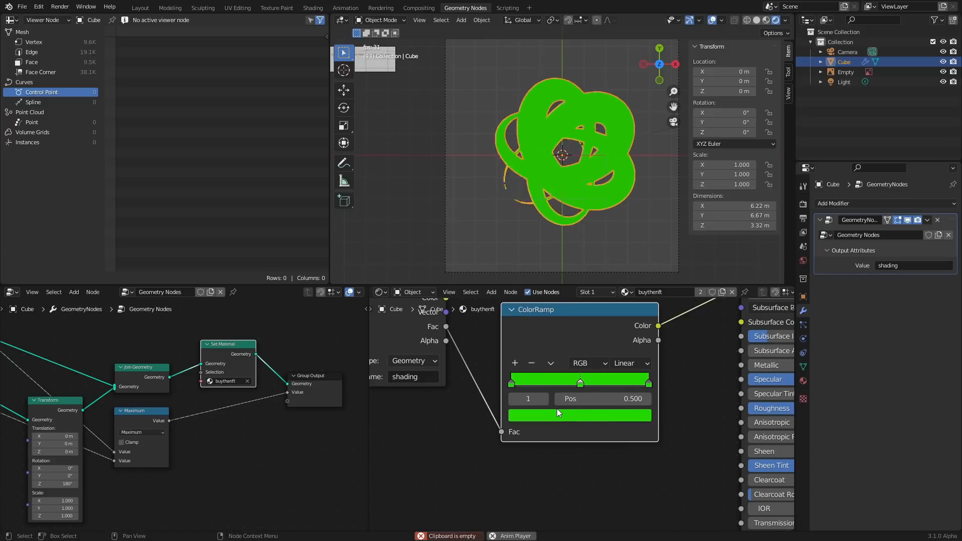
left_click(579, 414)
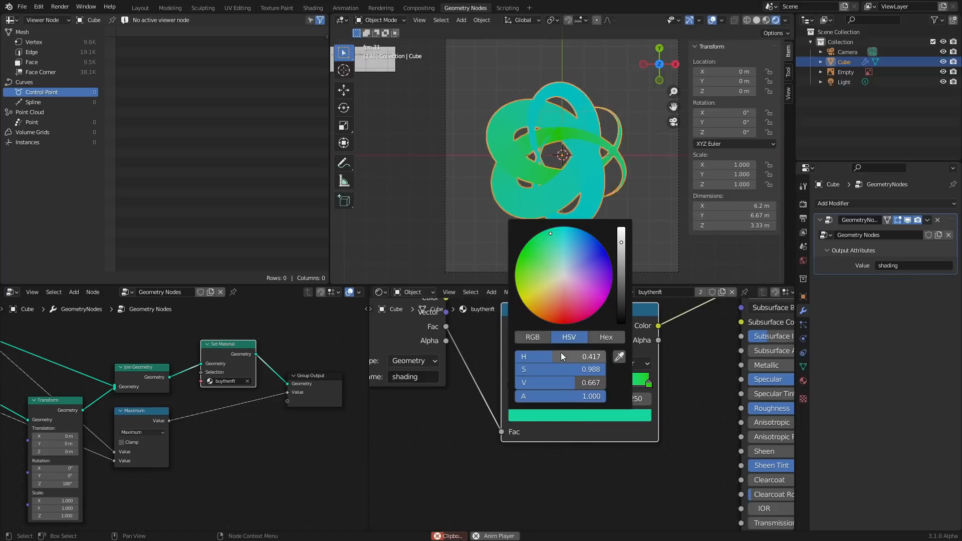
left_click_drag(550, 233, 531, 305)
type("10")
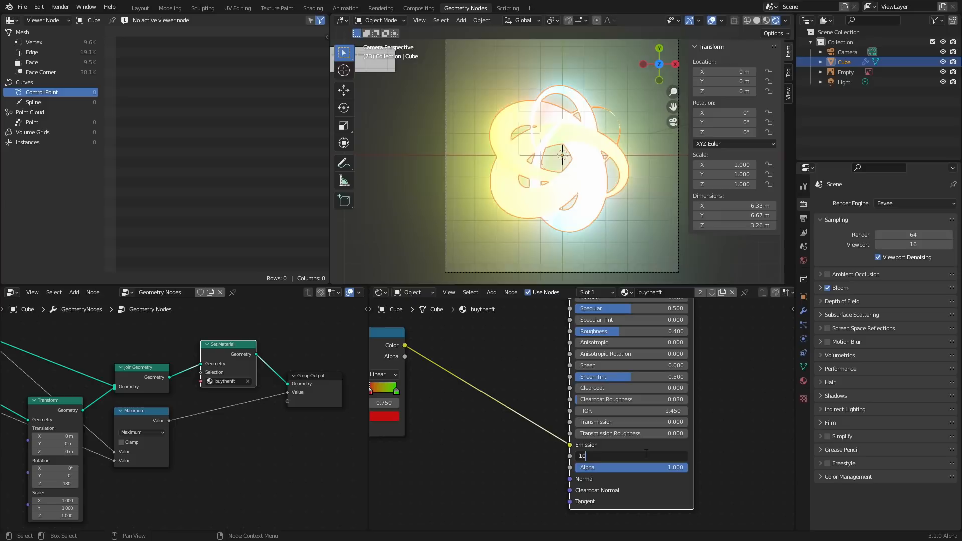
key("Return")
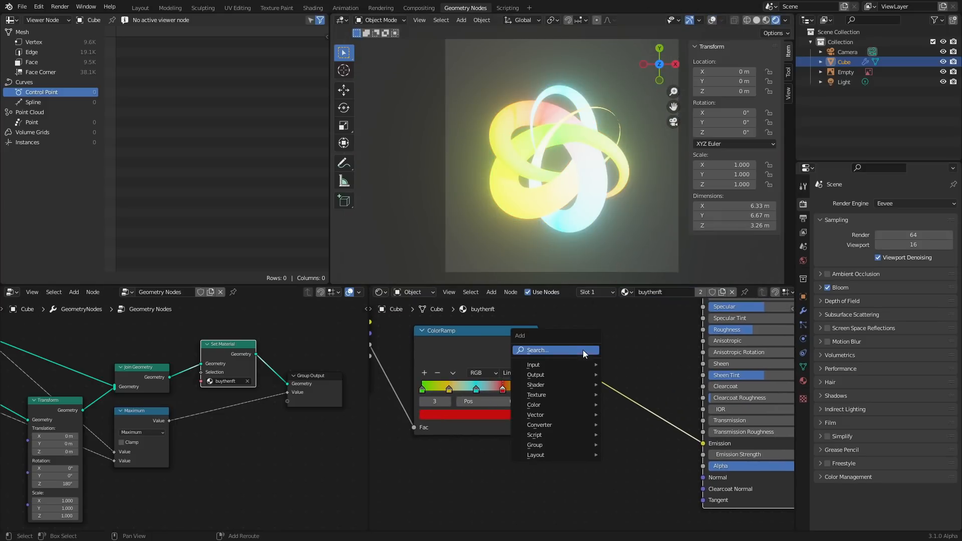
- Multiply a Fresnel node into Emission Strength for rim glow and enable Screen Space Reflections
type("fres")
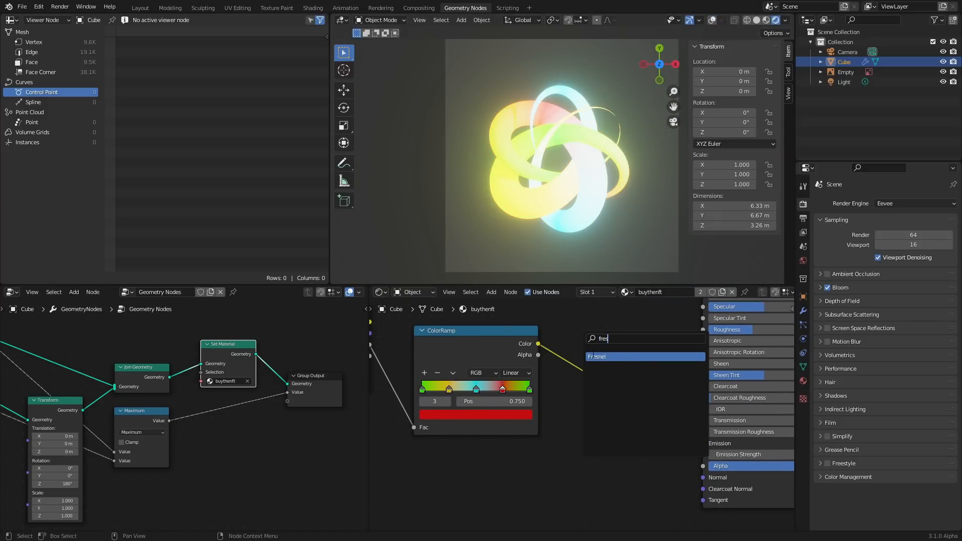
left_click(596, 357)
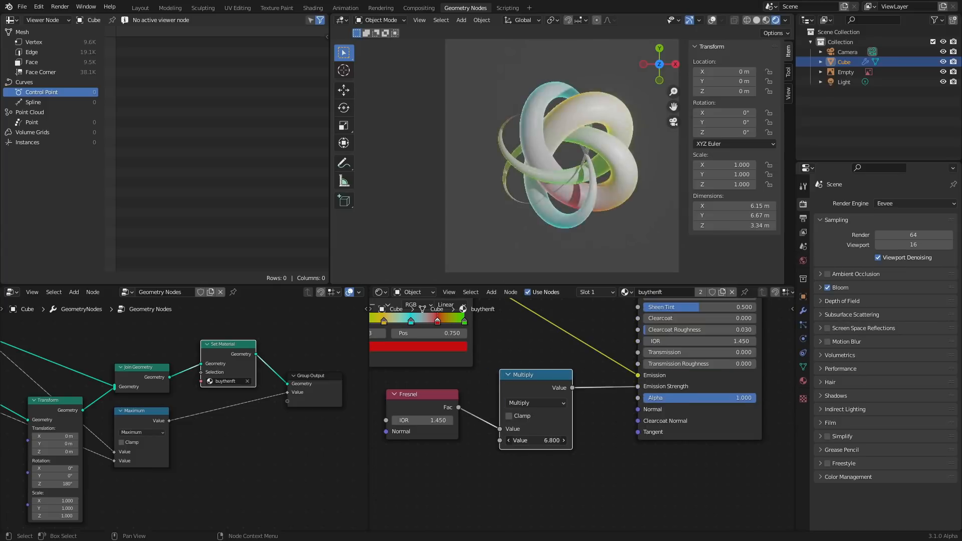
left_click_drag(534, 440, 534, 440)
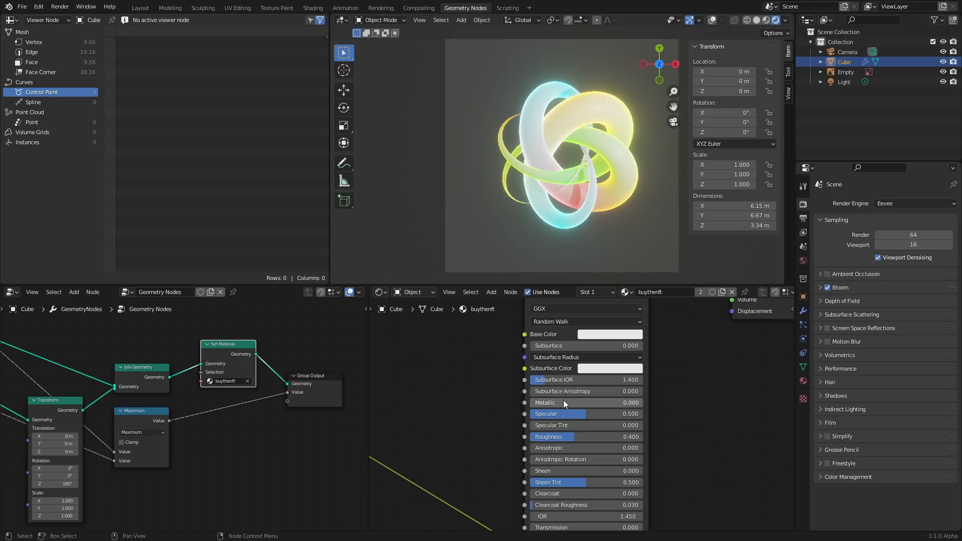
left_click_drag(552, 403, 632, 403)
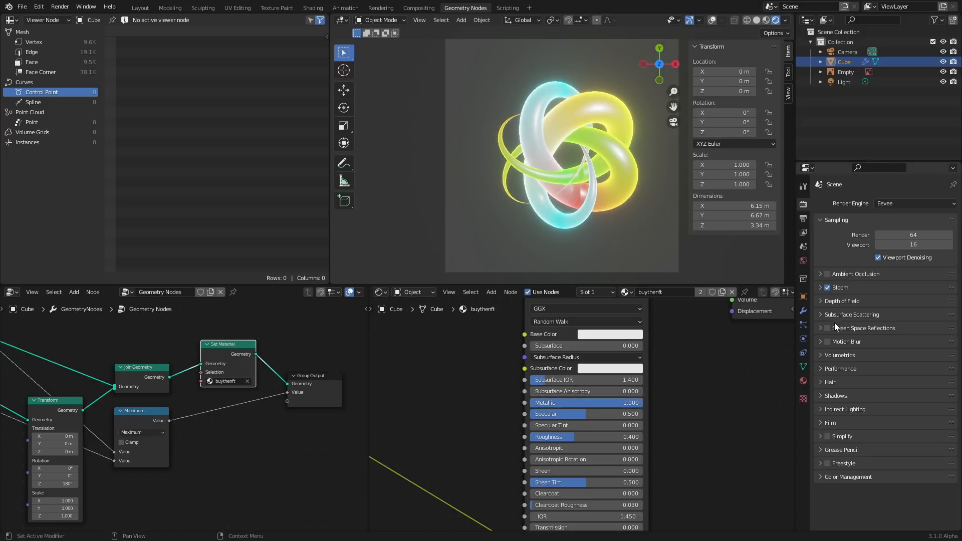
left_click(827, 328)
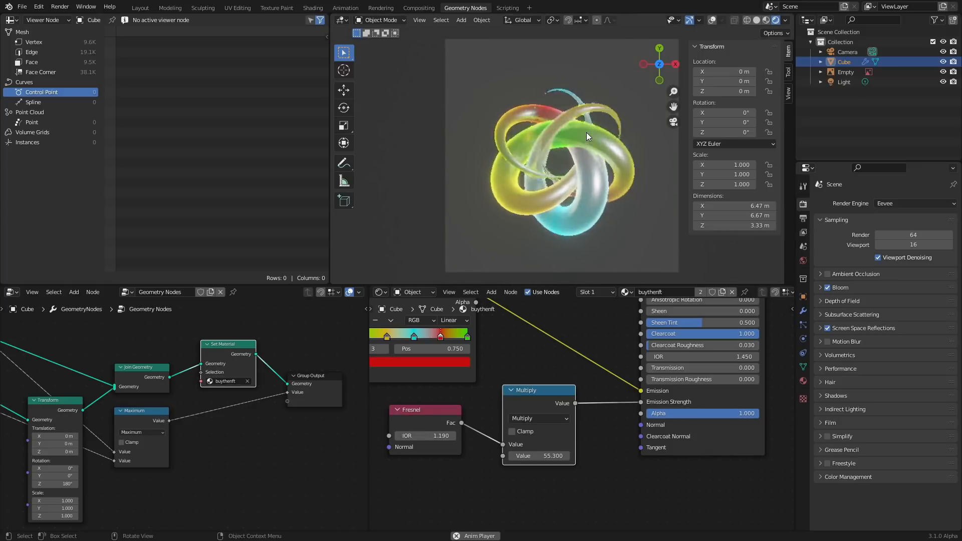
- Set a dark blue world background and insert a Hue Saturation Value node tinting the knot pink and blue
left_click(804, 260)
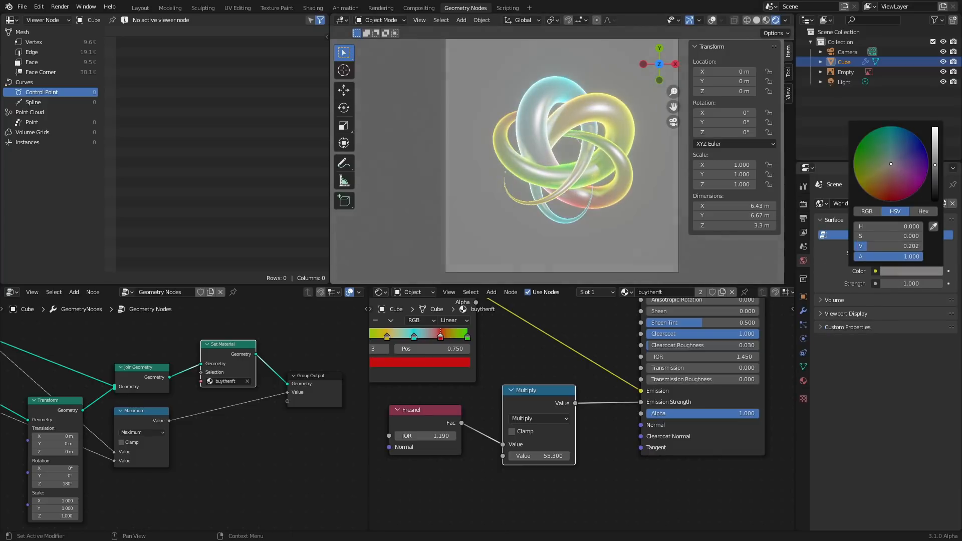
left_click(895, 147)
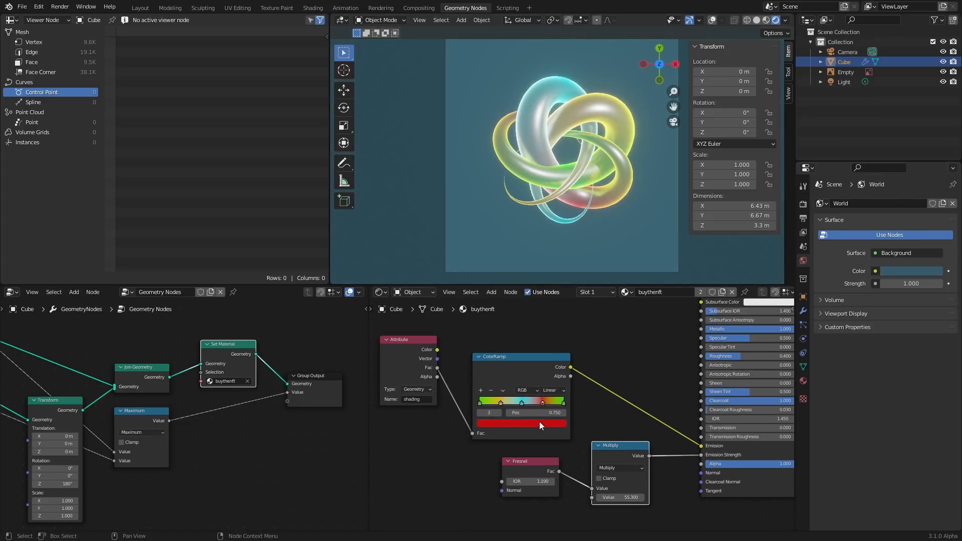
type("hu")
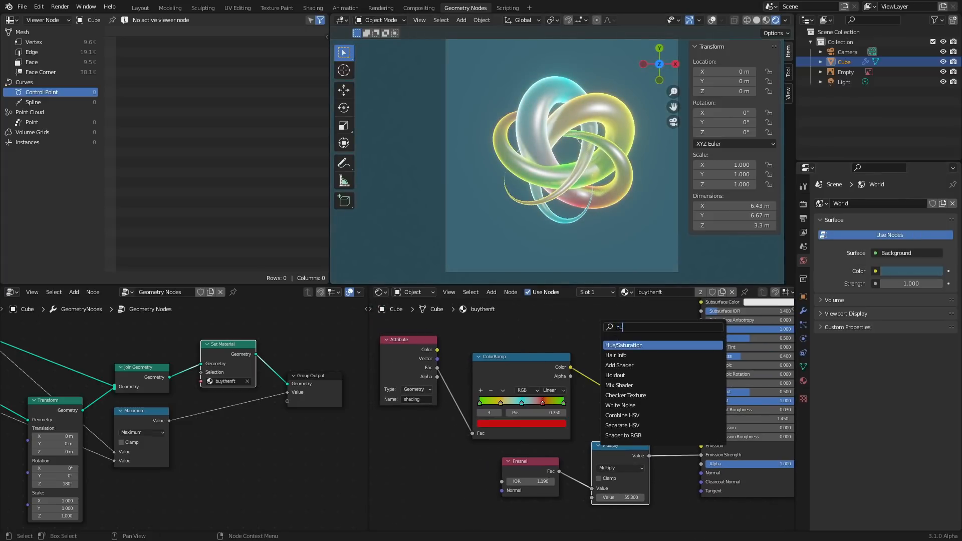
left_click(623, 344)
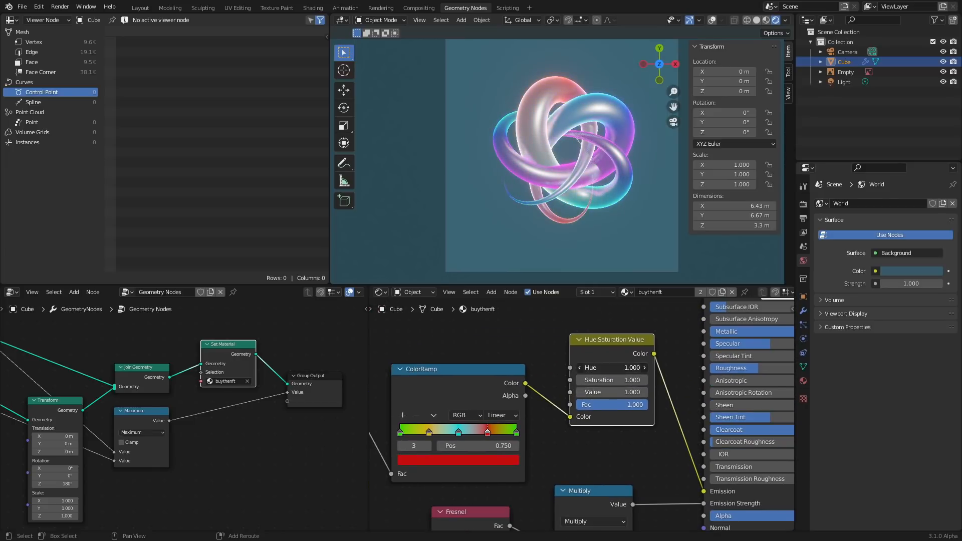
left_click_drag(610, 367, 595, 367)
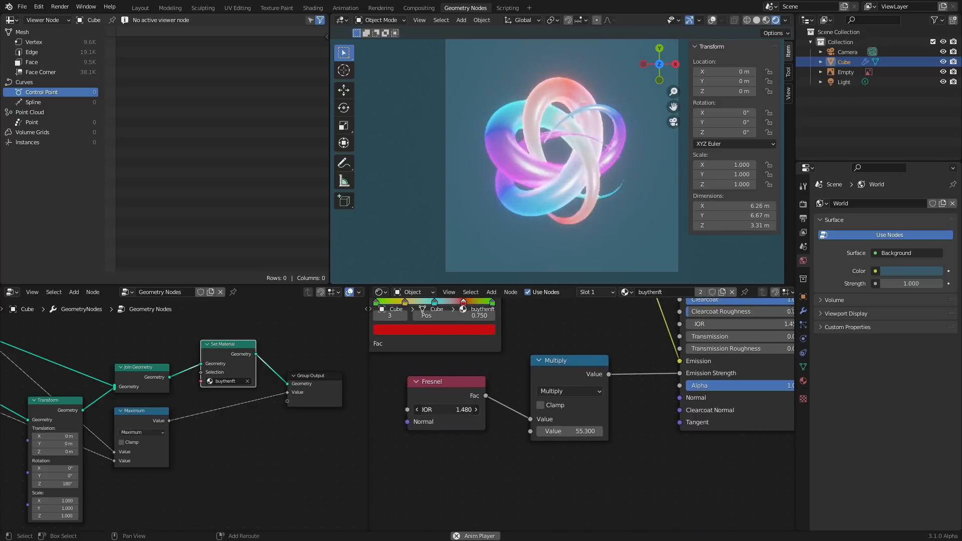
- Raise the rim glow multiplier to 200 and set the camera's Passepartout to 1
left_click_drag(567, 430, 567, 431)
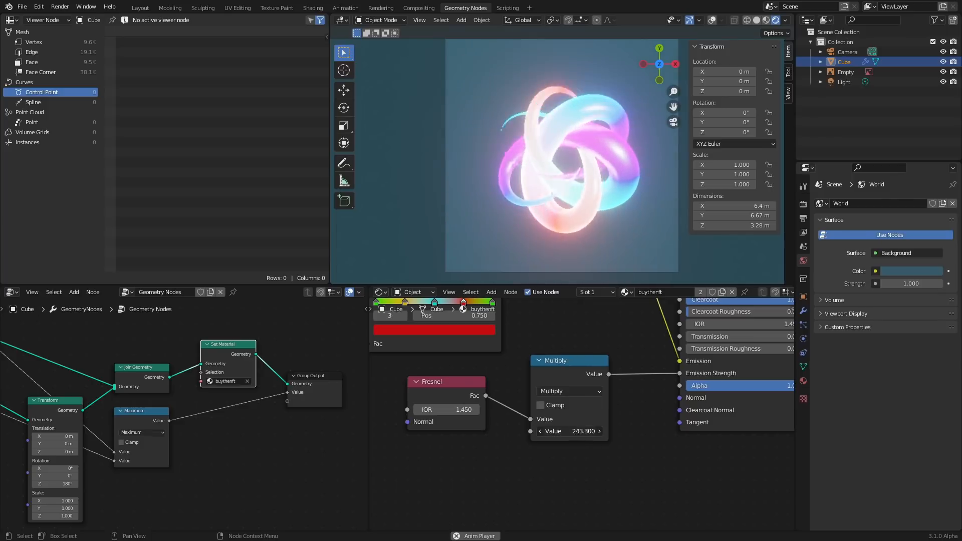
double_click(568, 431)
type("200.000")
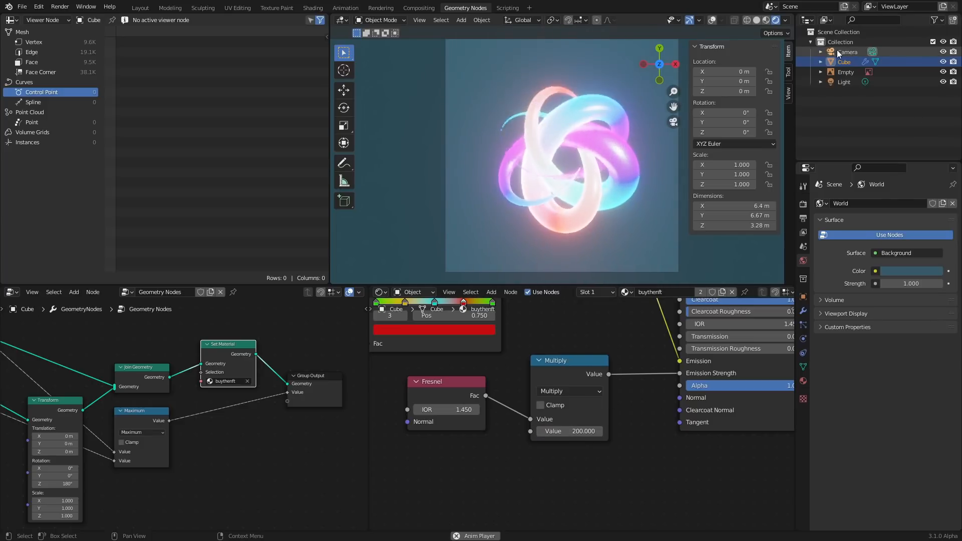
left_click(848, 52)
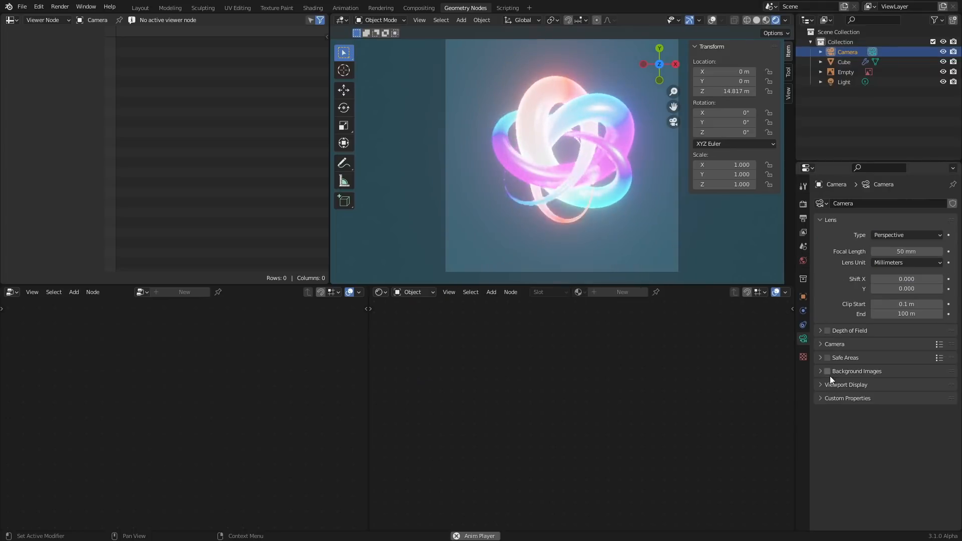
left_click(845, 385)
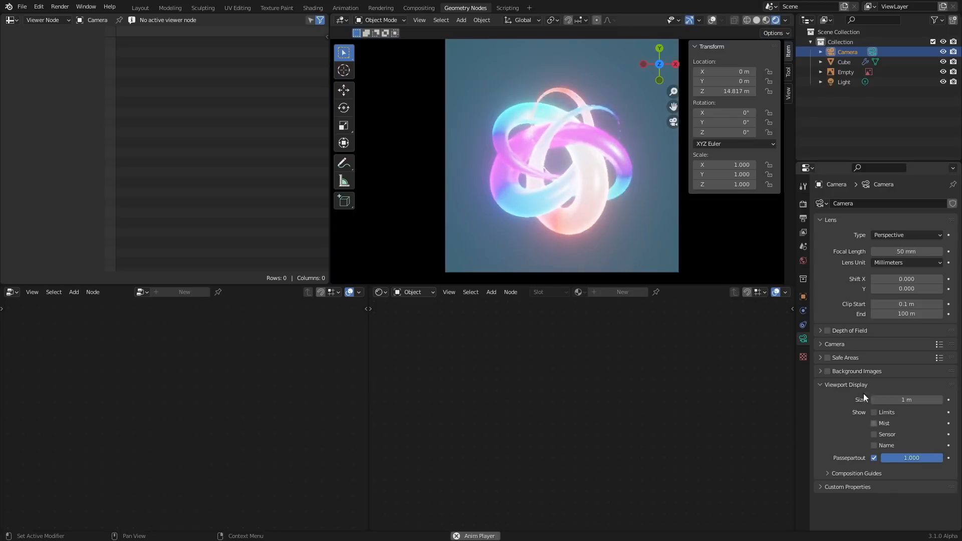
- Add a Wireframe modifier to the knot and set the Multiply glow value to 100
left_click(843, 62)
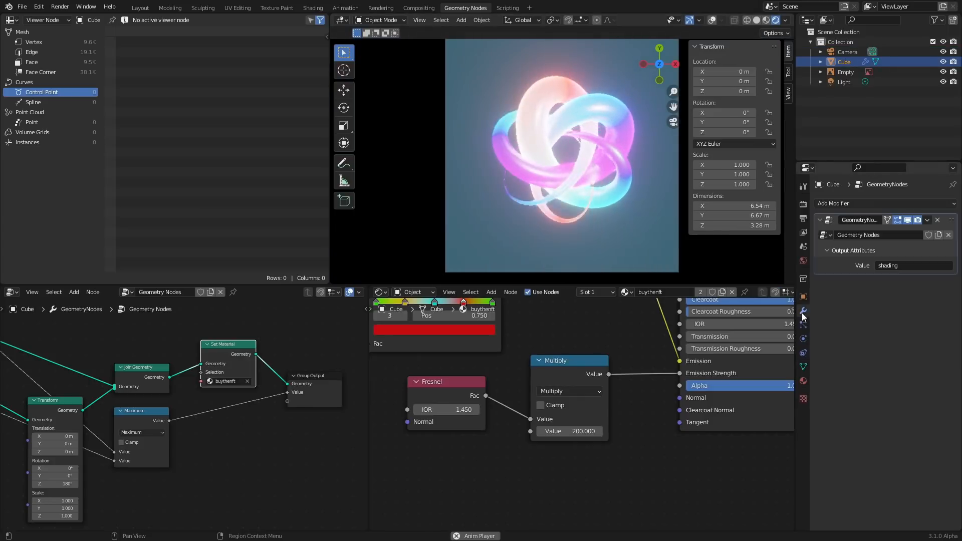
left_click(884, 203)
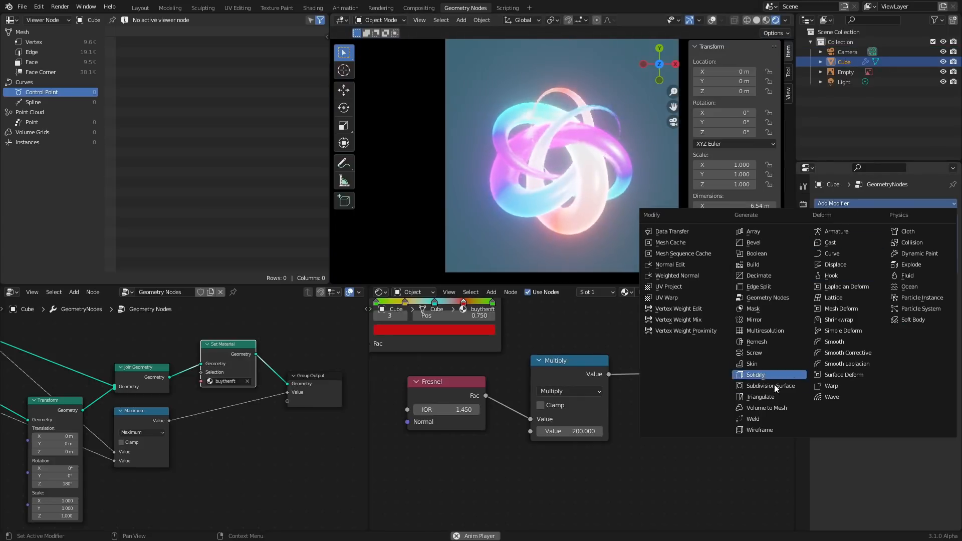
left_click(760, 430)
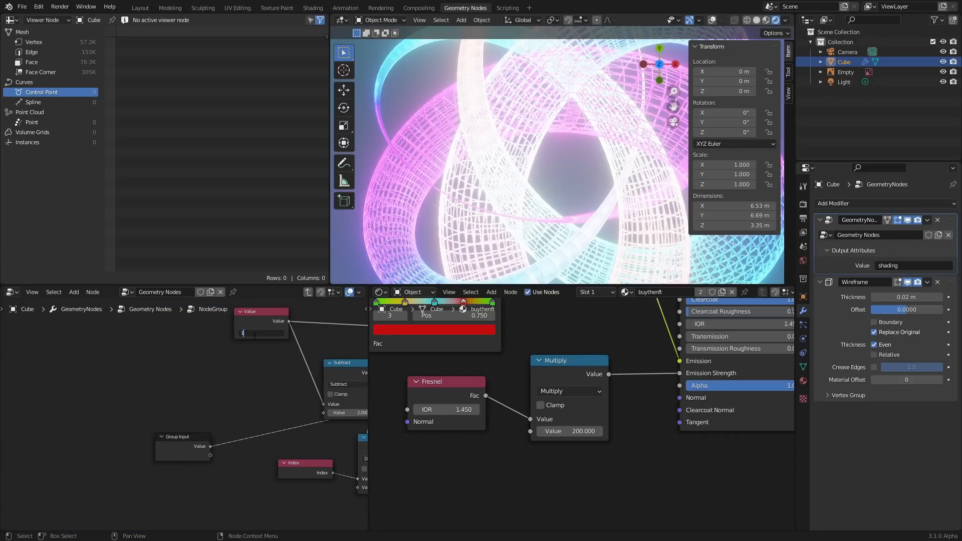
type("100.000")
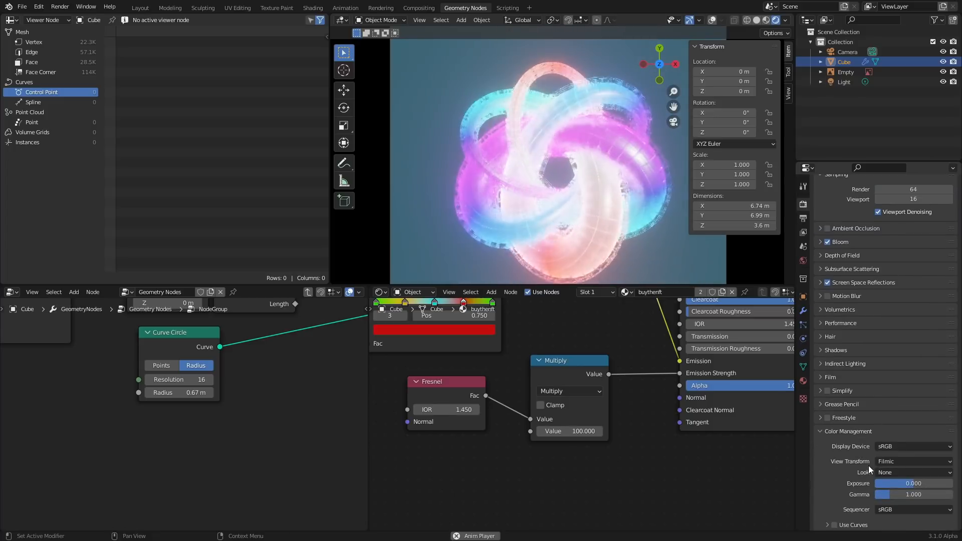
- Set Look to Medium High Contrast, recolour a ramp stop warmer and enable Motion Blur
left_click(913, 473)
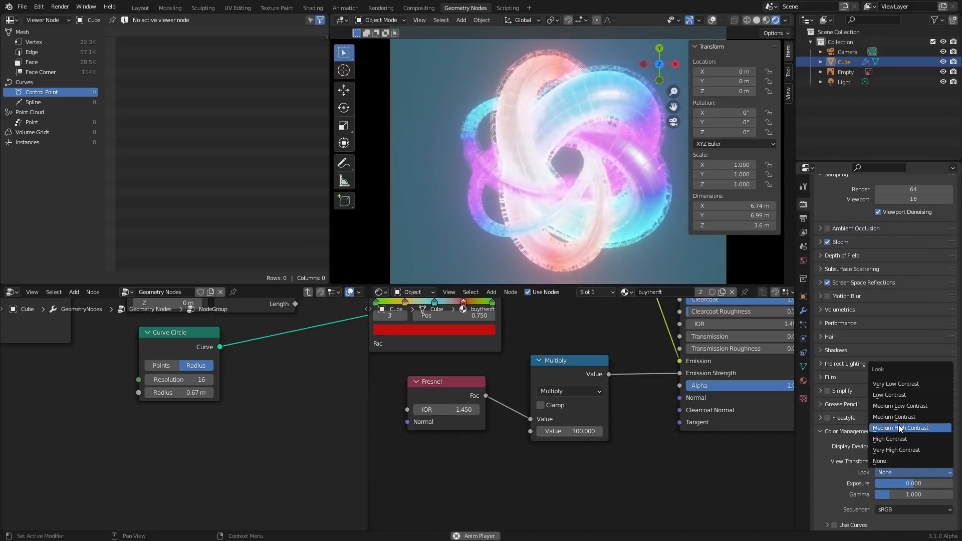
left_click(910, 427)
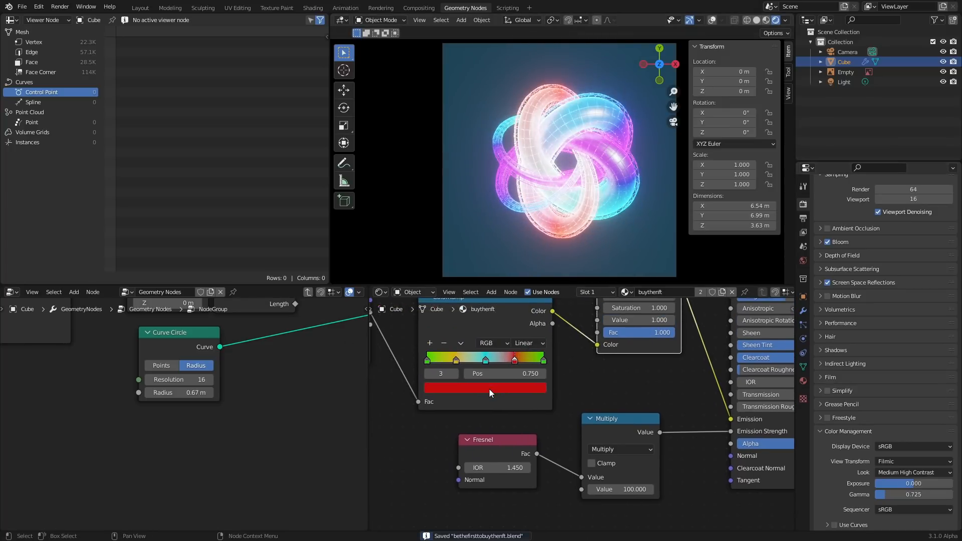
left_click(485, 387)
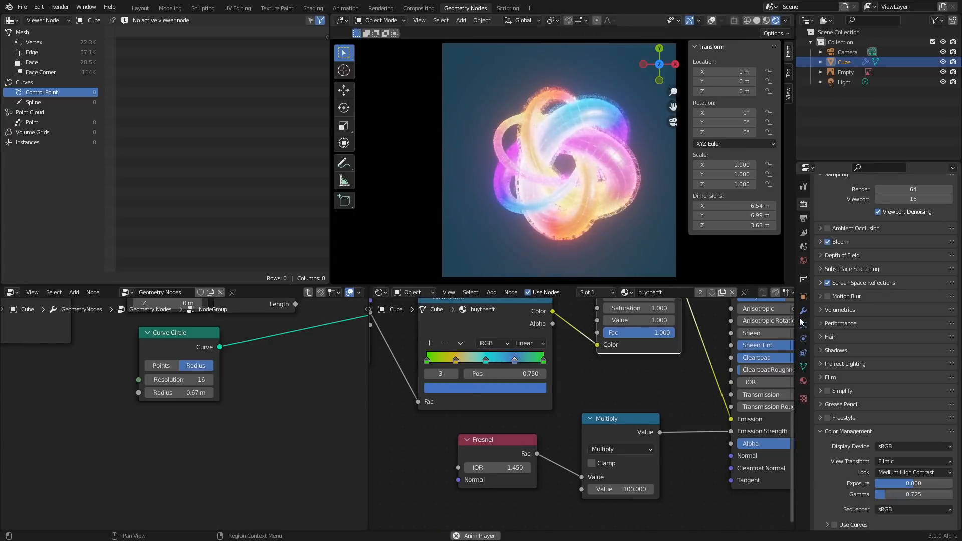
left_click(820, 296)
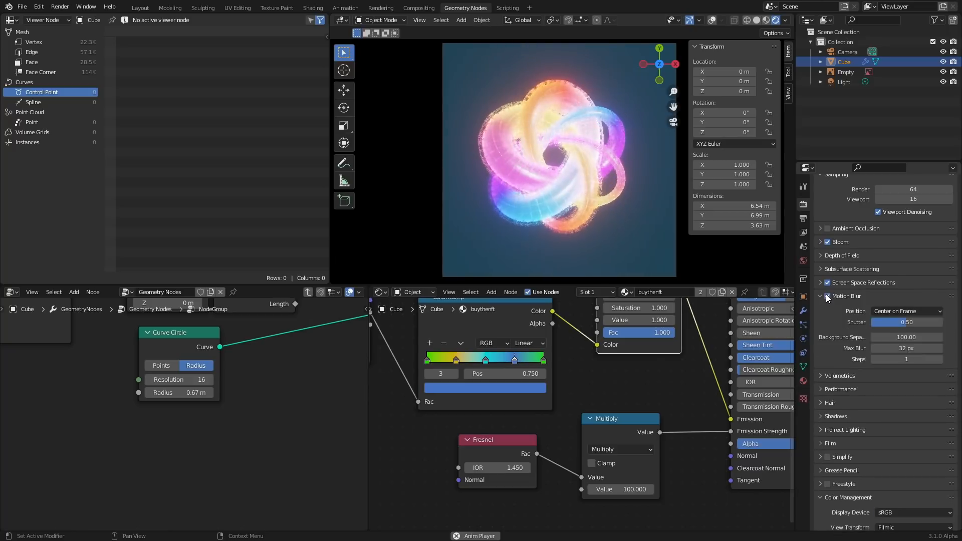
- Set the World background colour to a near-black purple
left_click(803, 261)
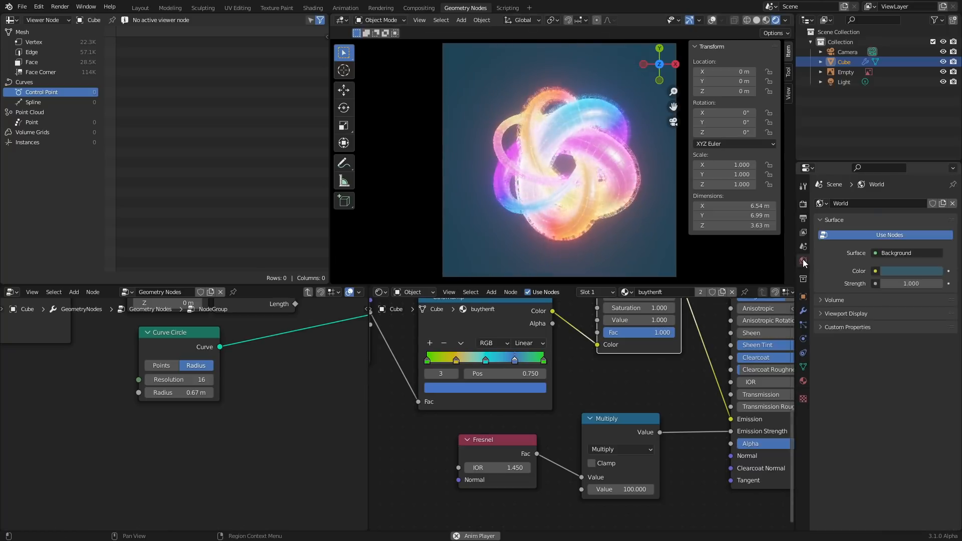
left_click(912, 271)
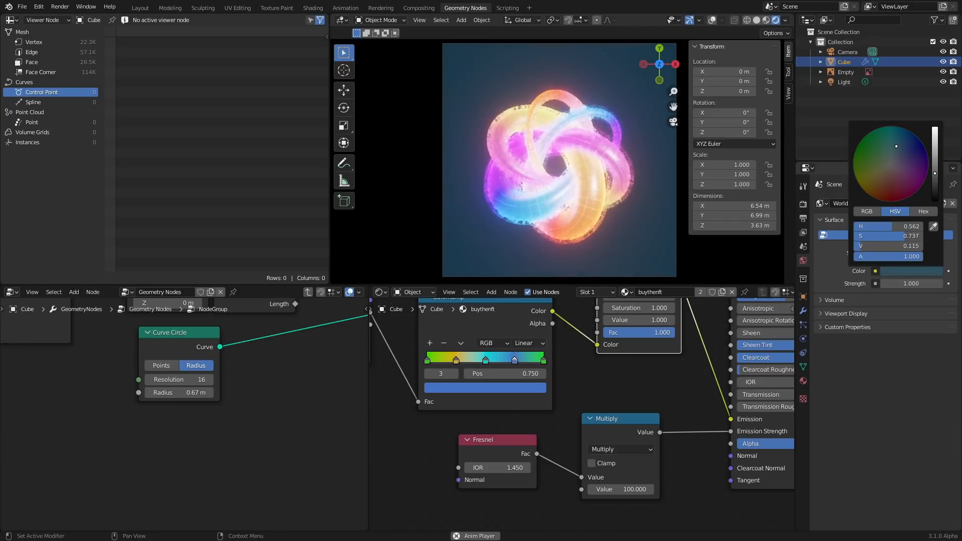
left_click(906, 157)
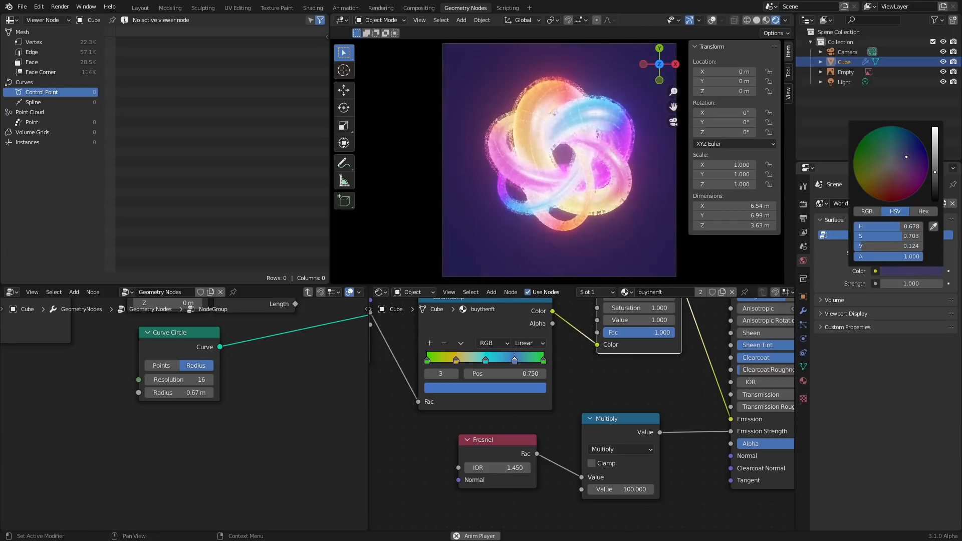